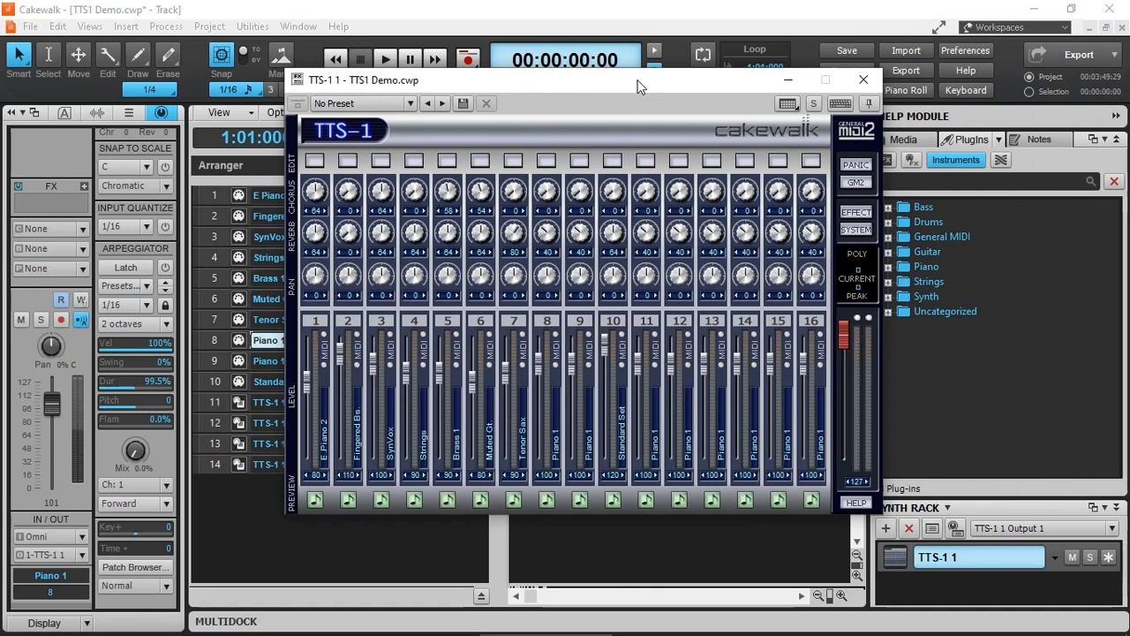
# Step: Inspect the TTS-1 system settings and output assignment options, then close both panels
pyautogui.click(854, 229)
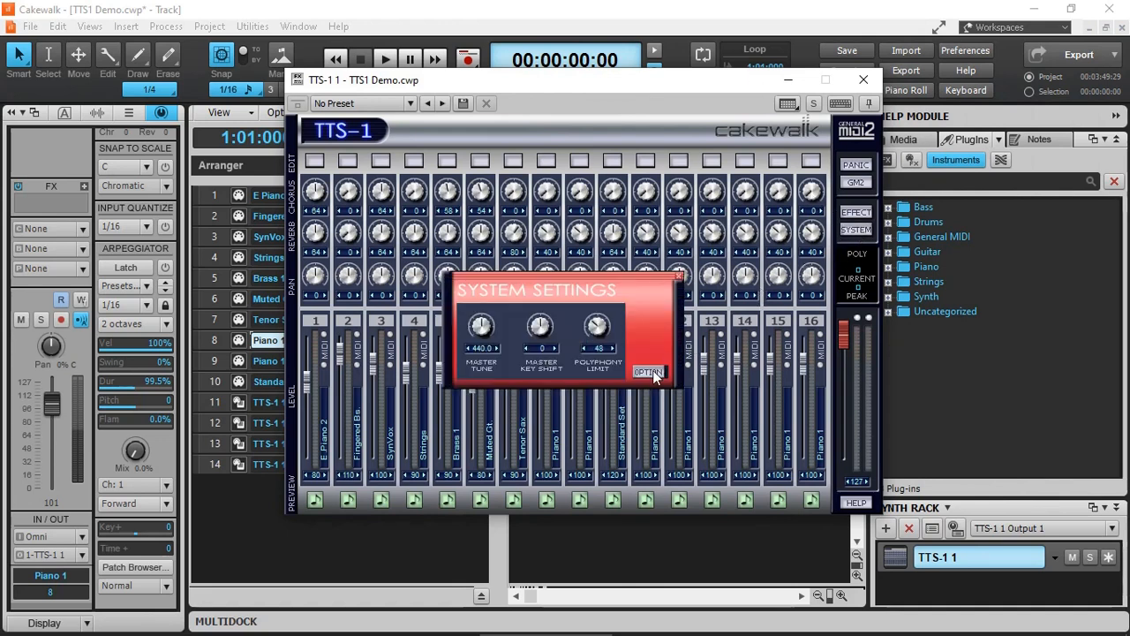
pyautogui.click(649, 372)
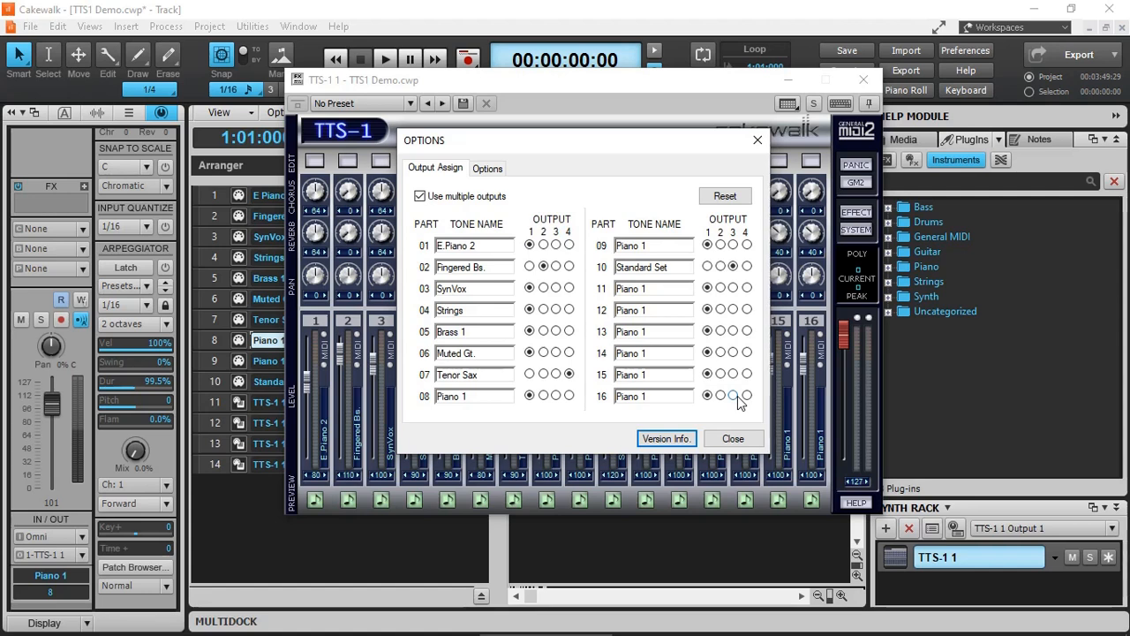
pyautogui.click(420, 196)
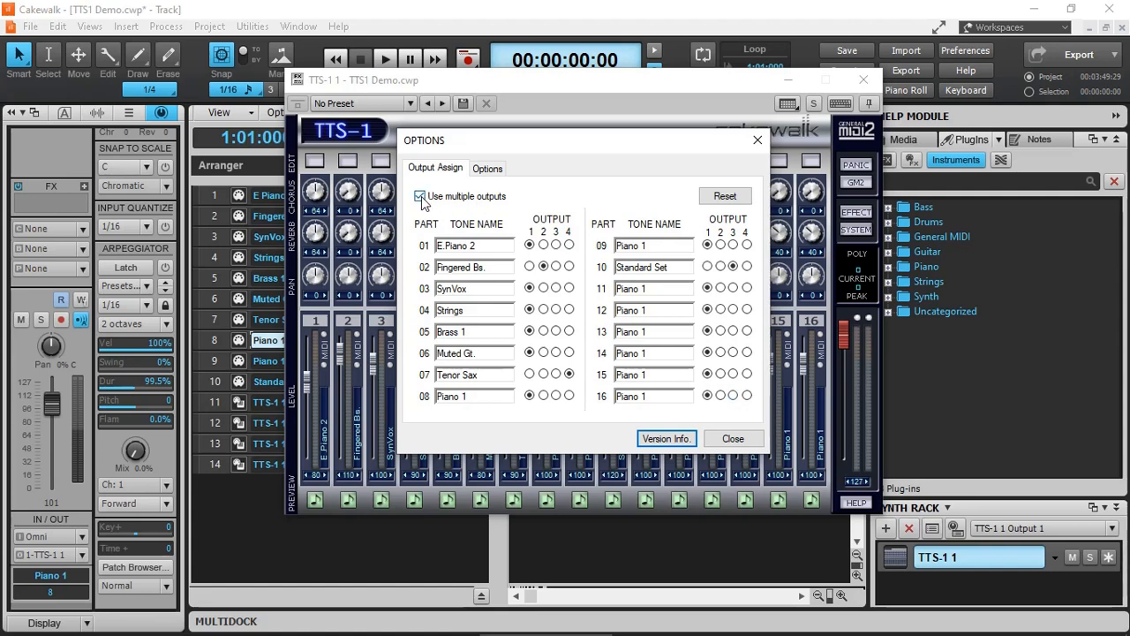
pyautogui.click(419, 196)
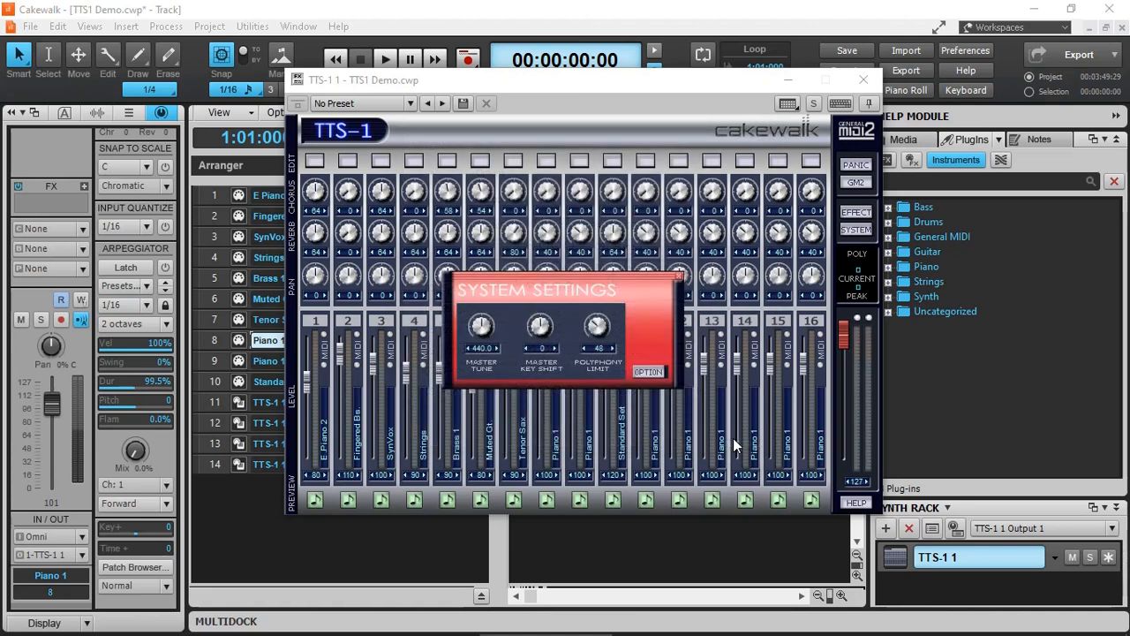
pyautogui.moveTo(687, 298)
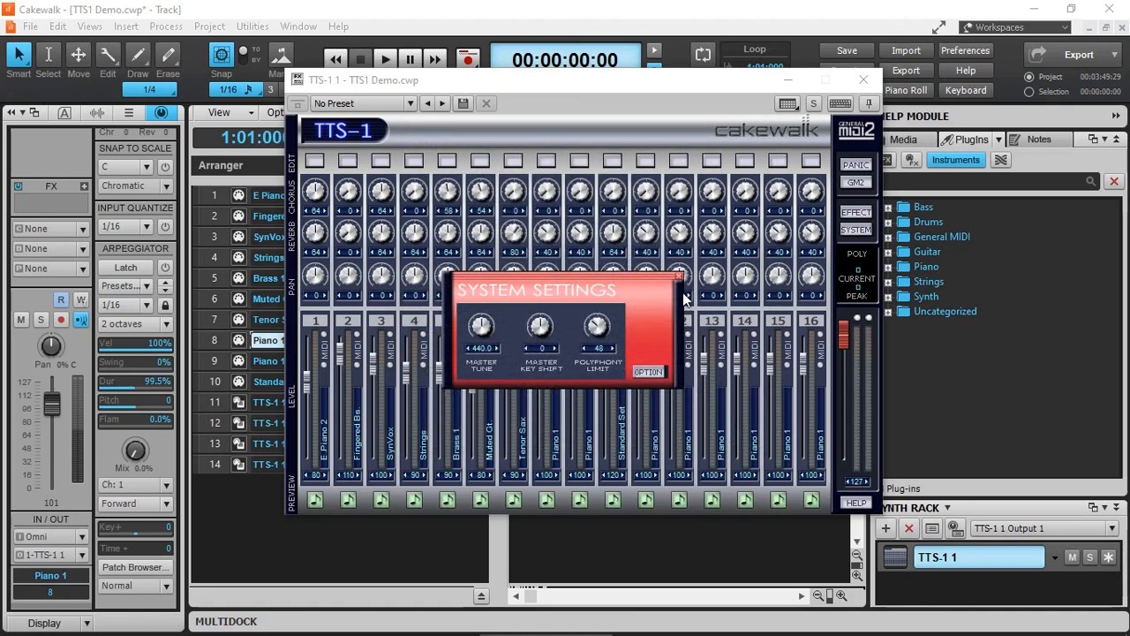
pyautogui.click(680, 294)
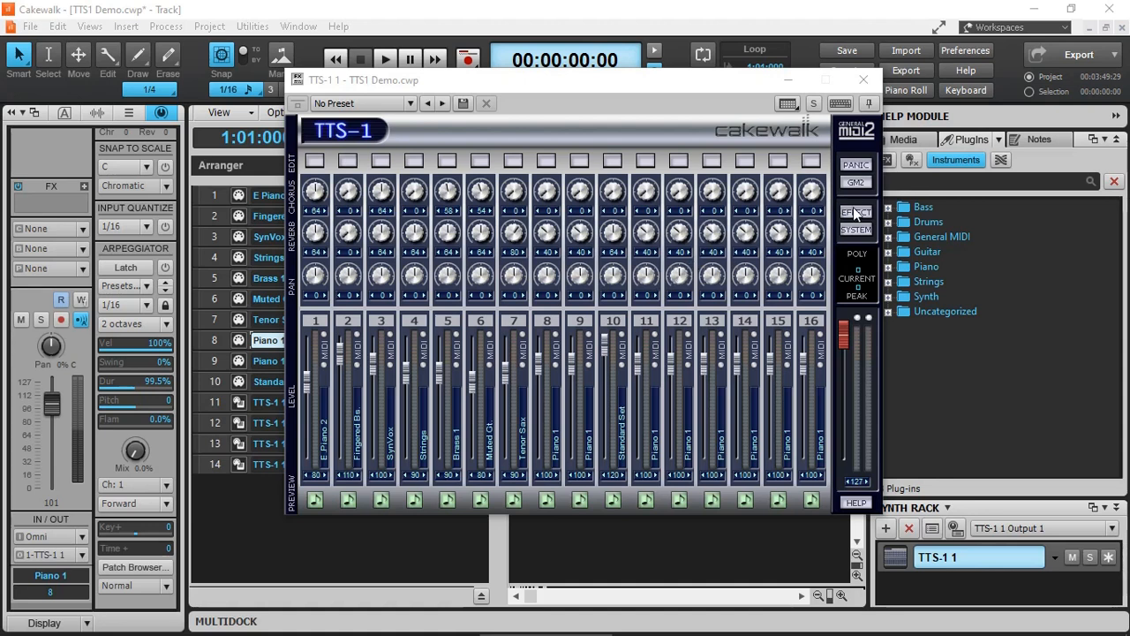
# Step: Toggle the TTS-1 reverb in the chorus and reverb effects, then close the synth window
pyautogui.click(856, 213)
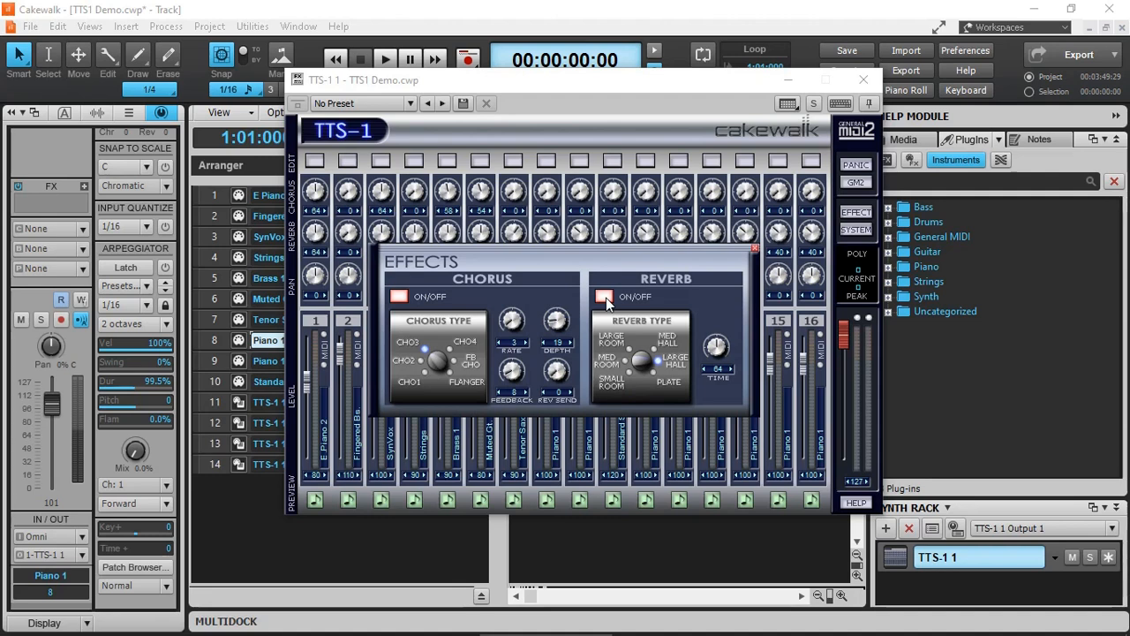
pyautogui.click(604, 298)
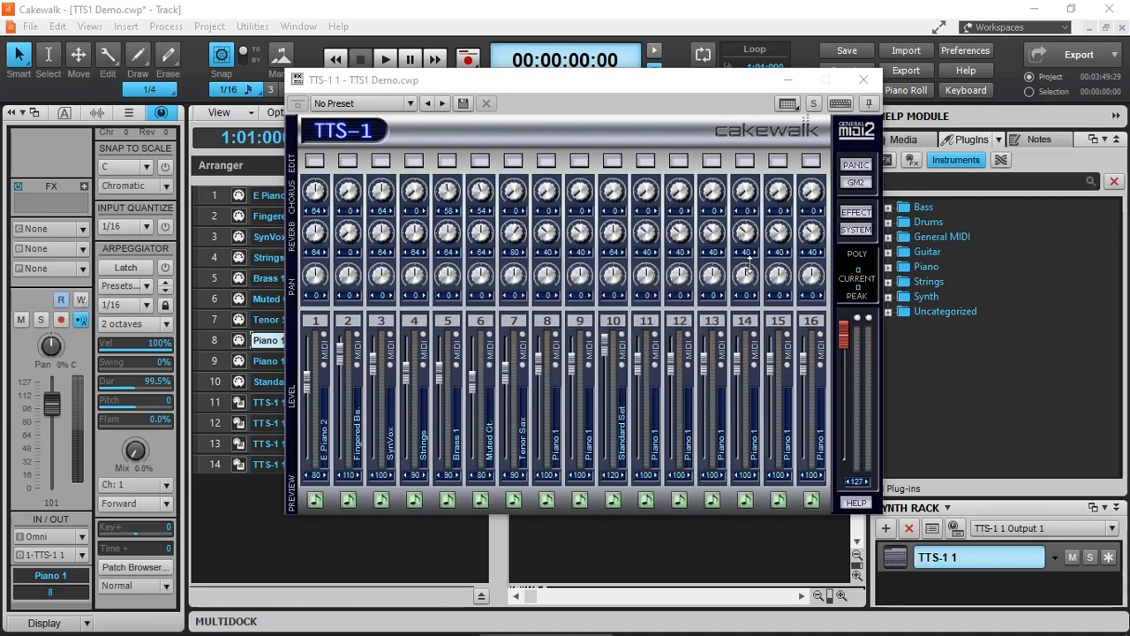
pyautogui.click(863, 79)
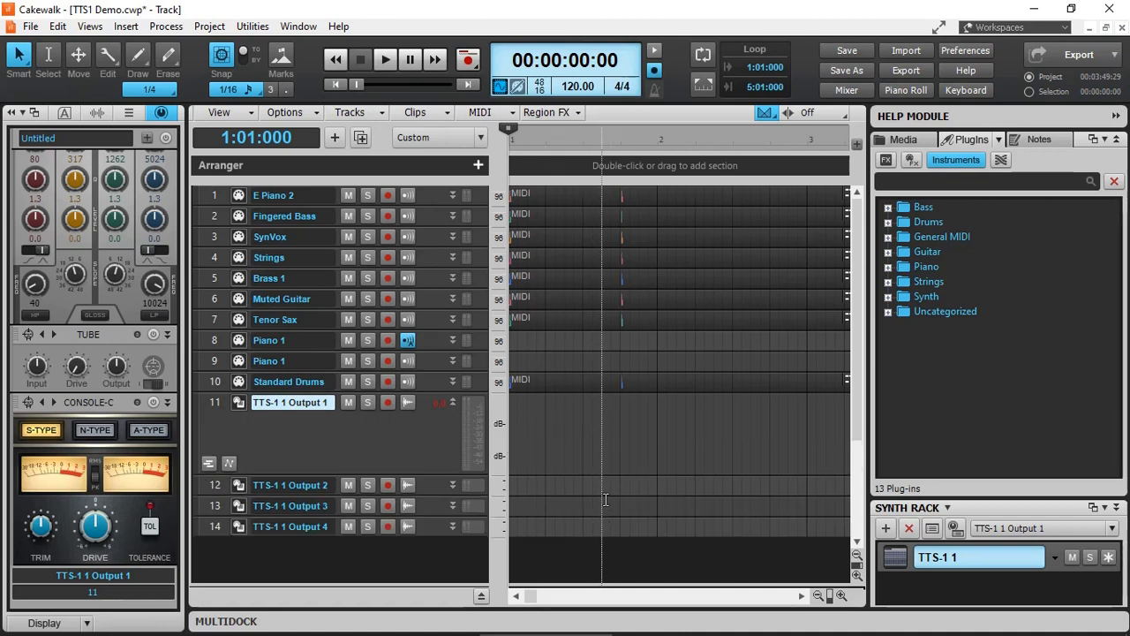
pyautogui.moveTo(598, 423)
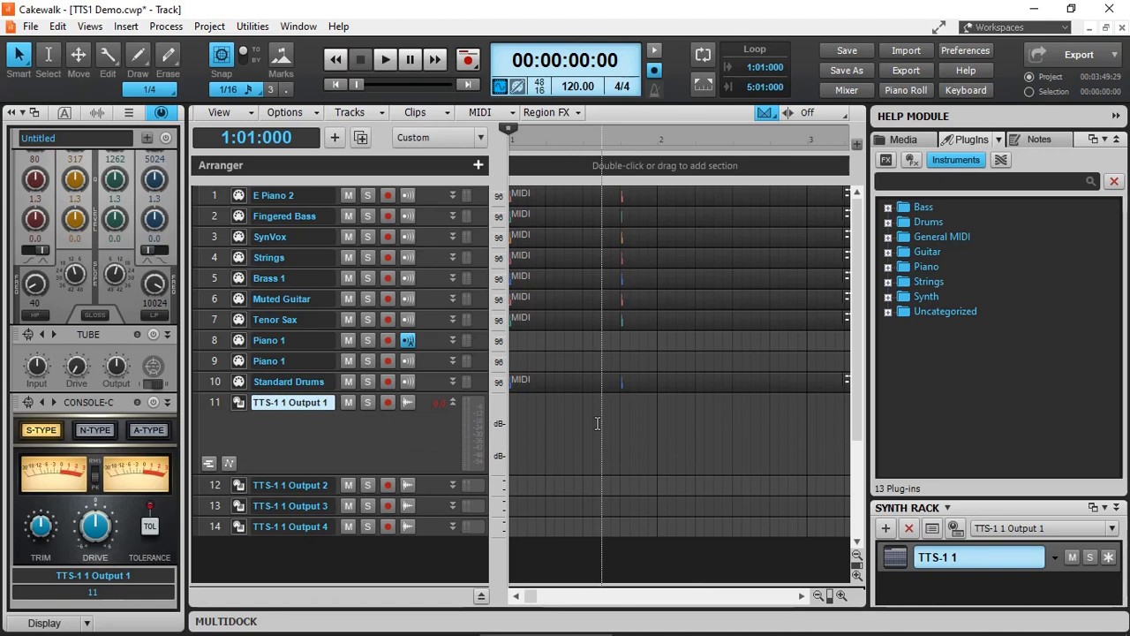
# Step: Select the TTS-1 1 Output 2 through Output 4 tracks for removal
pyautogui.click(384, 60)
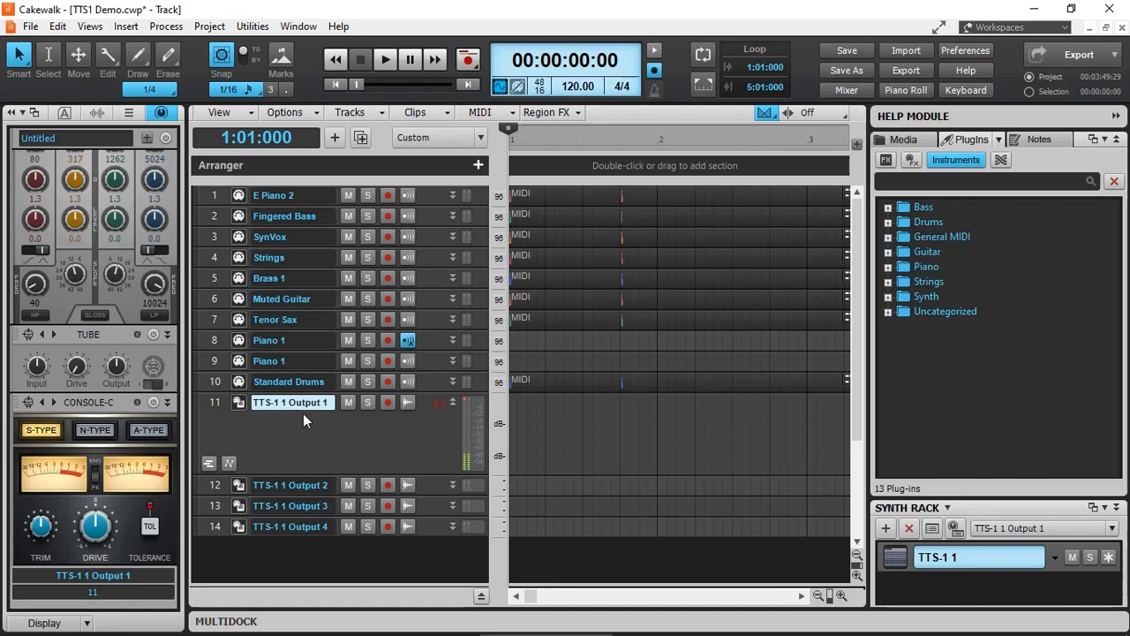
pyautogui.moveTo(453, 440)
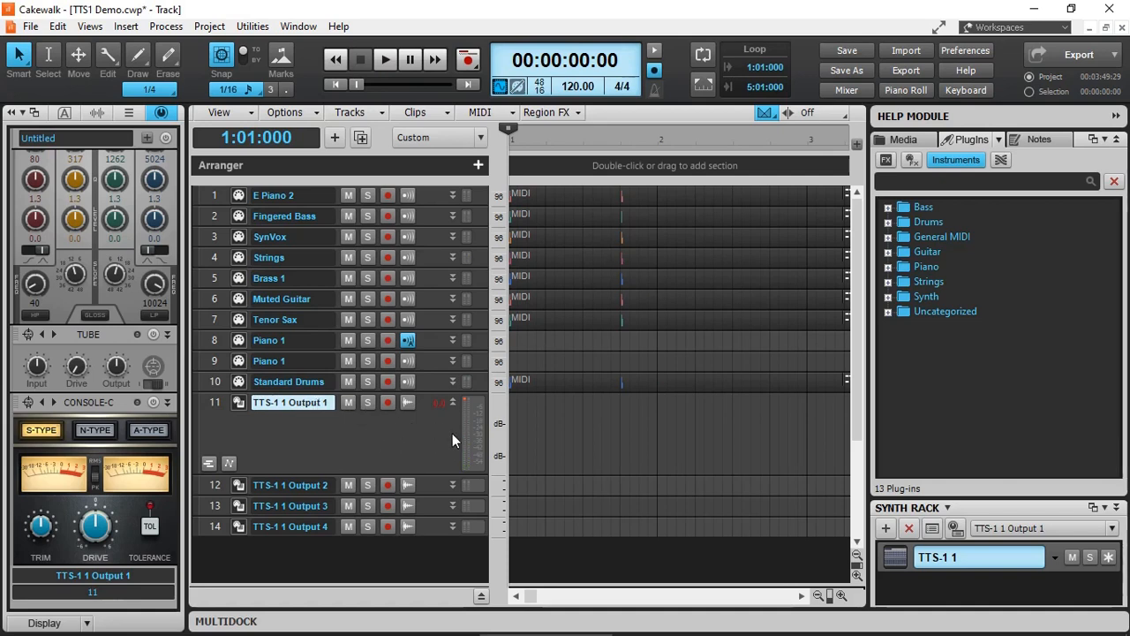
pyautogui.click(216, 485)
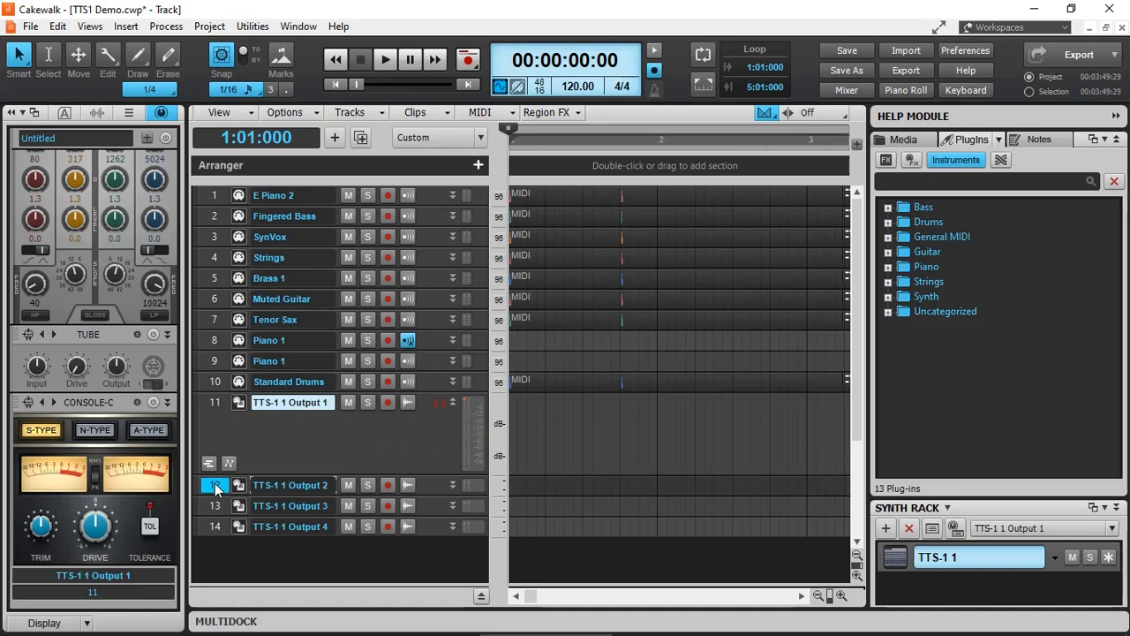
pyautogui.click(215, 485)
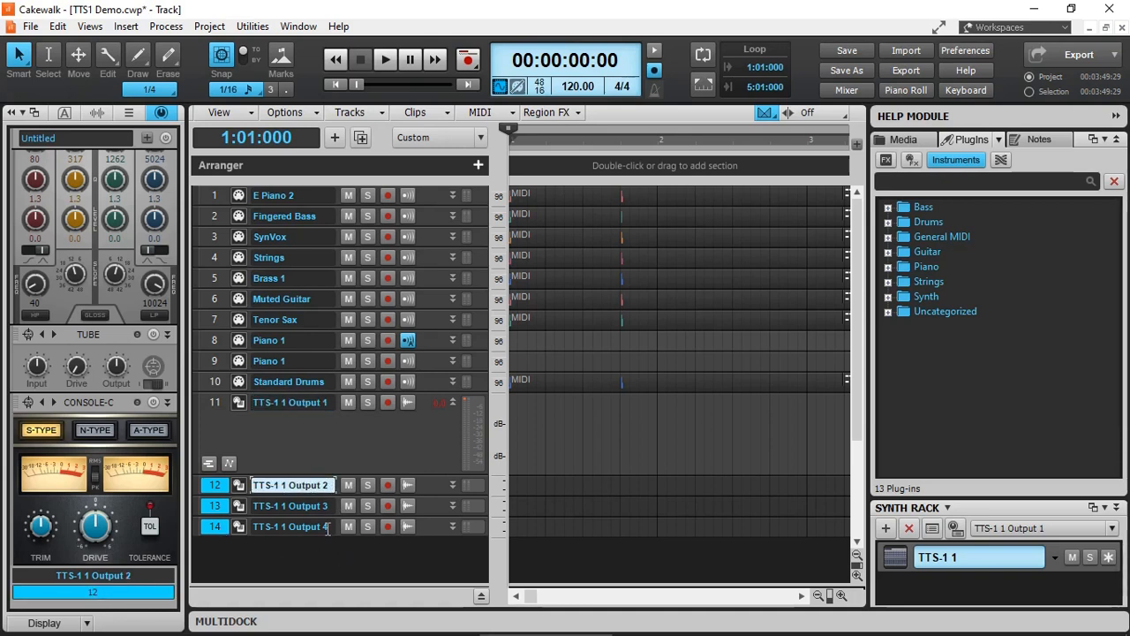
pyautogui.click(349, 113)
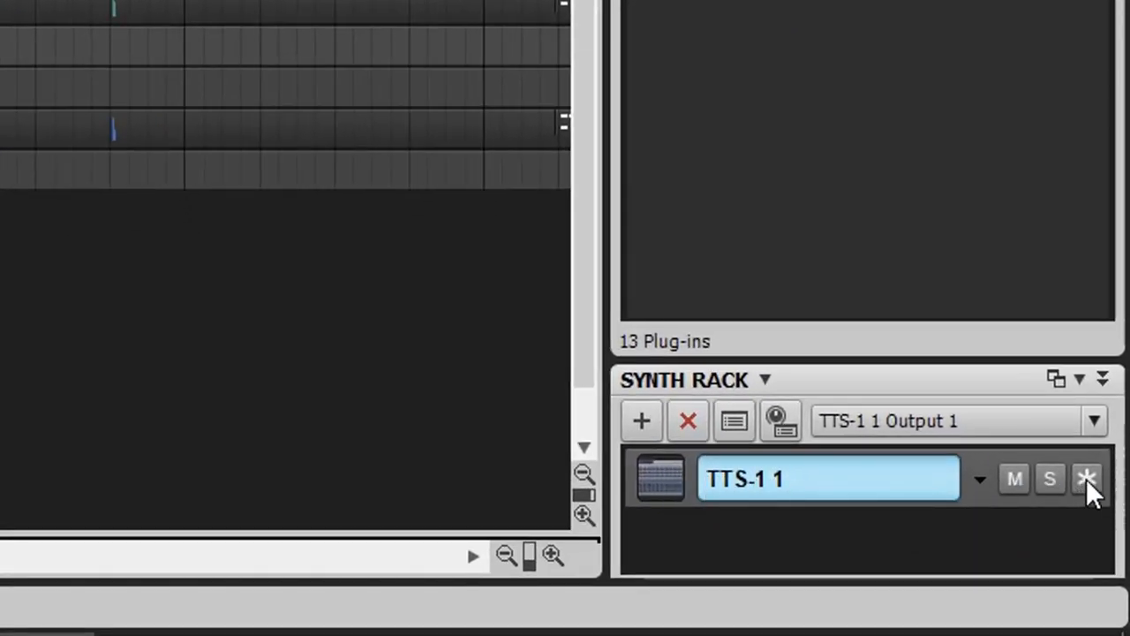
pyautogui.moveTo(1086, 478)
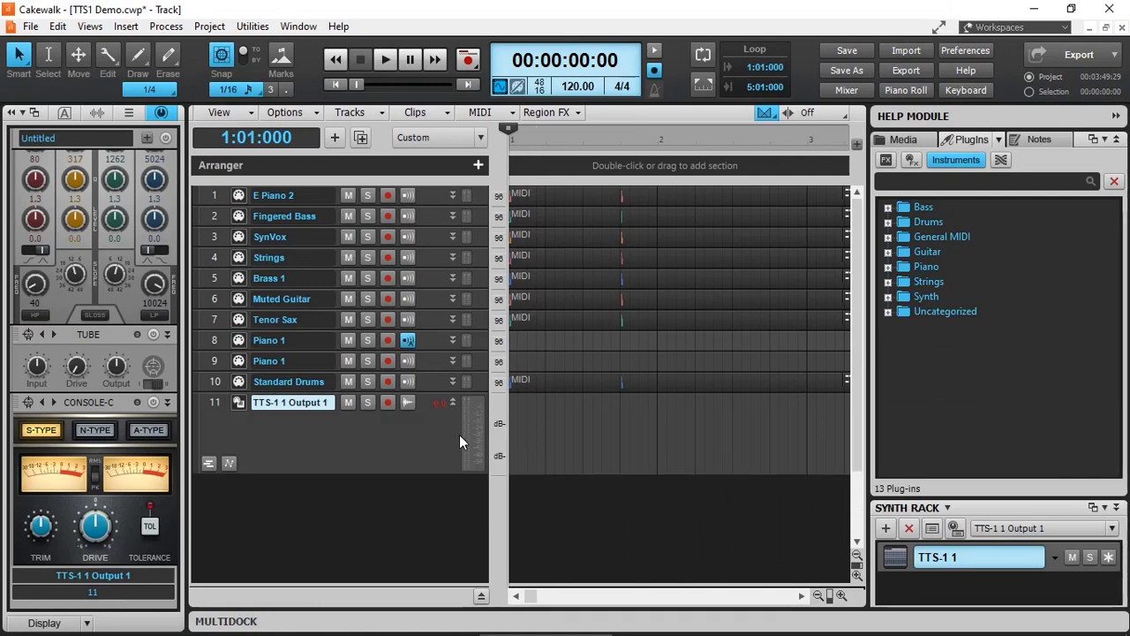
pyautogui.moveTo(1077, 578)
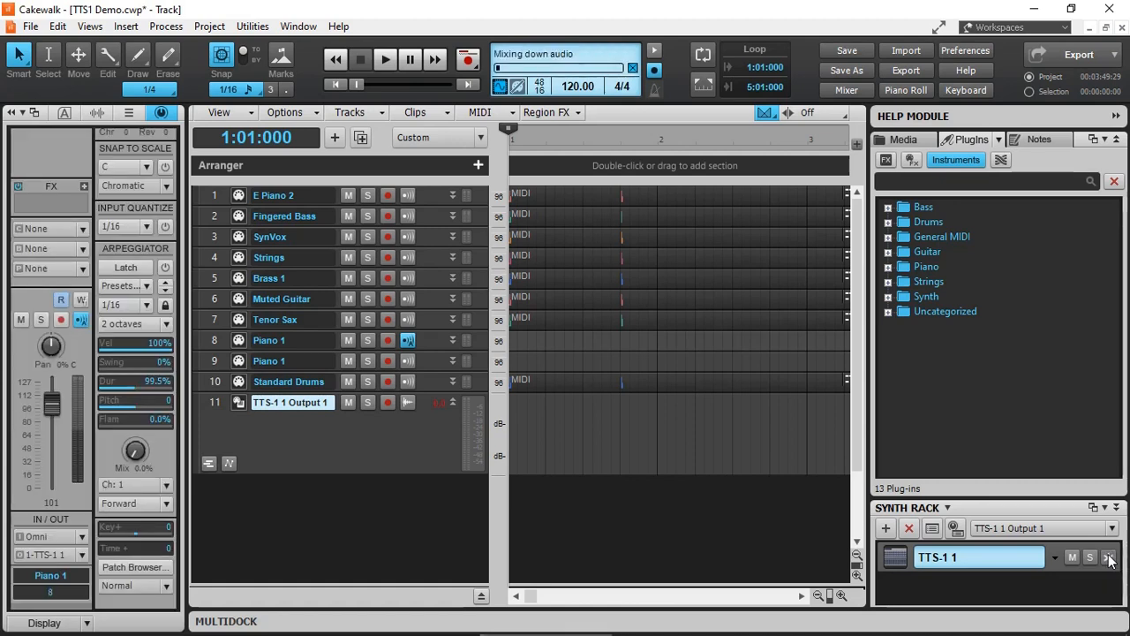
# Step: Freeze TTS-1 1 in the Synth Rack, rendering its audio onto Output 1
pyautogui.click(1089, 557)
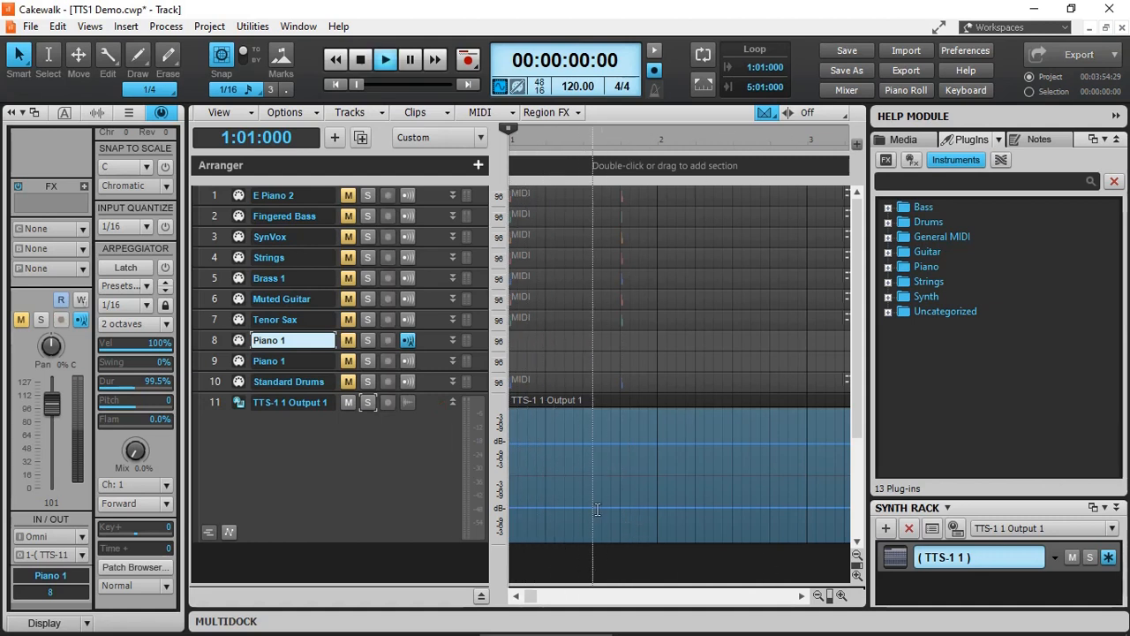
pyautogui.click(384, 59)
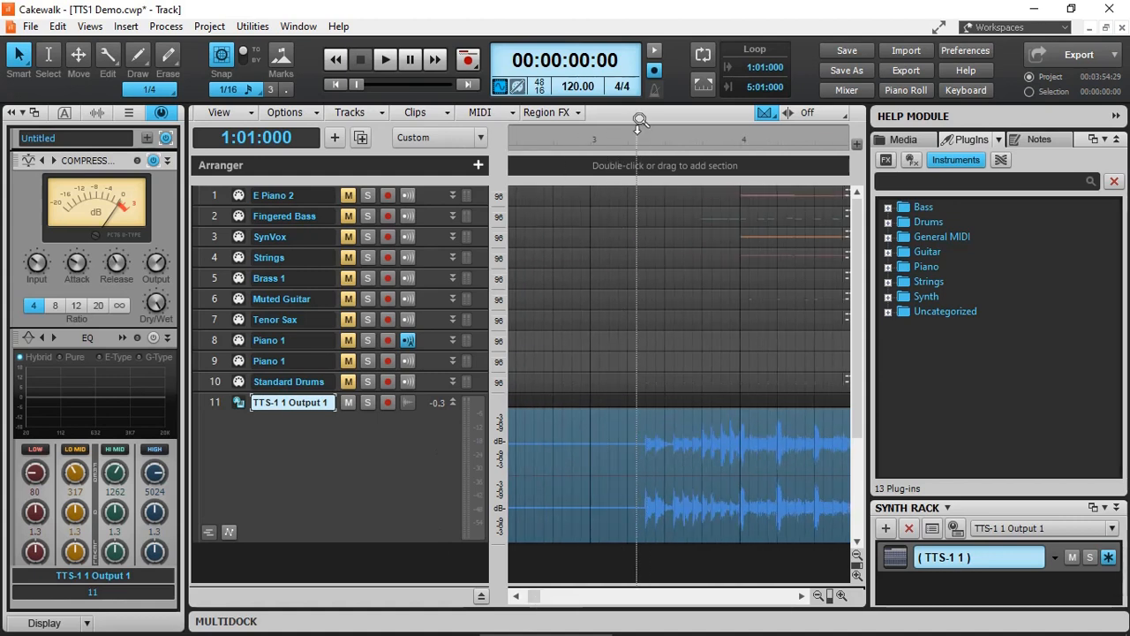
# Step: Play the frozen audio from bar 3 and toggle the track's ProChannel EQ
pyautogui.click(627, 128)
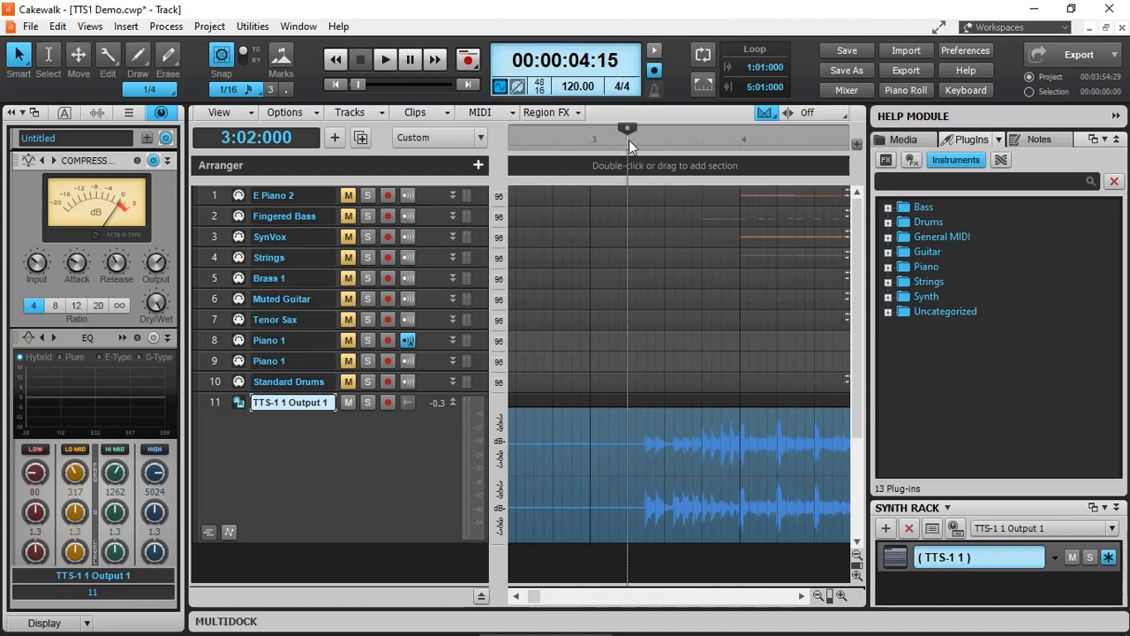
pyautogui.click(385, 59)
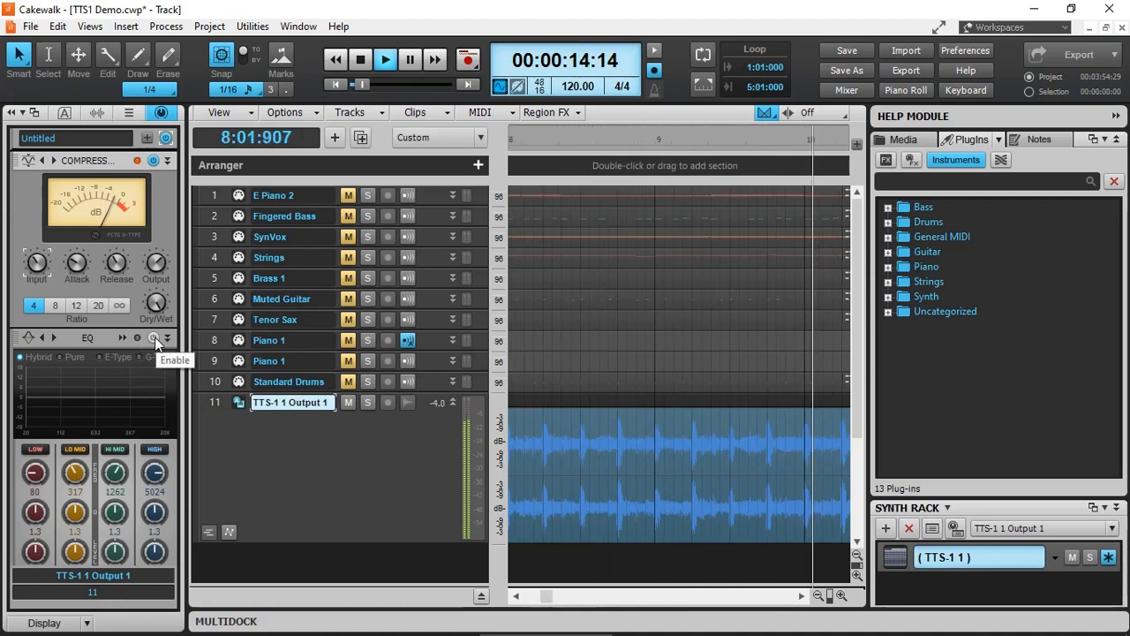
pyautogui.click(153, 337)
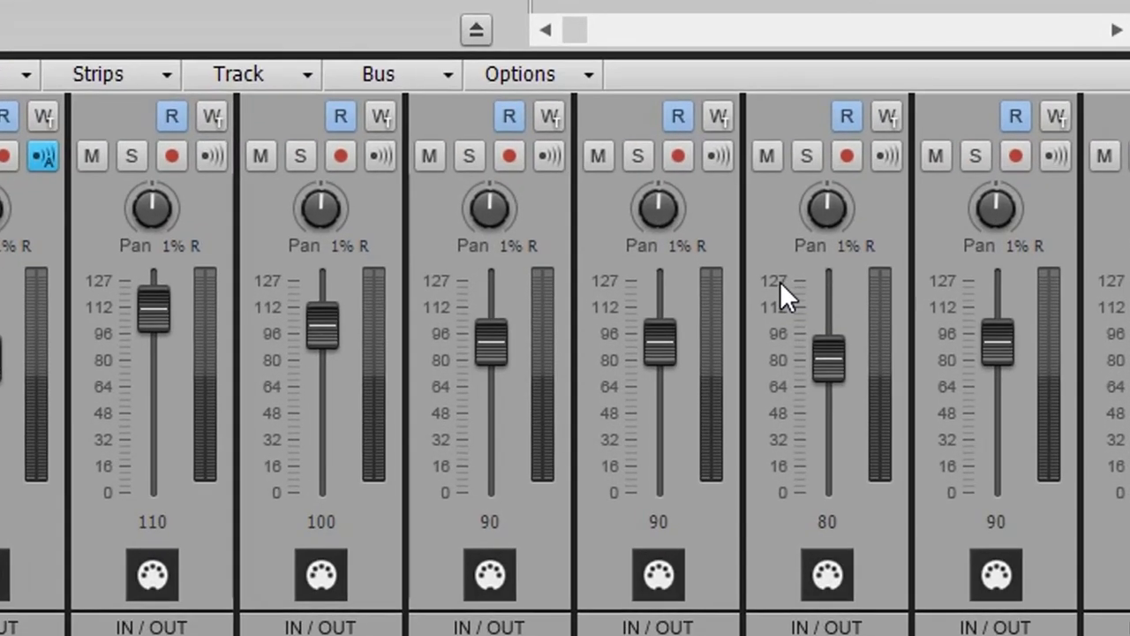
pyautogui.moveTo(428, 298)
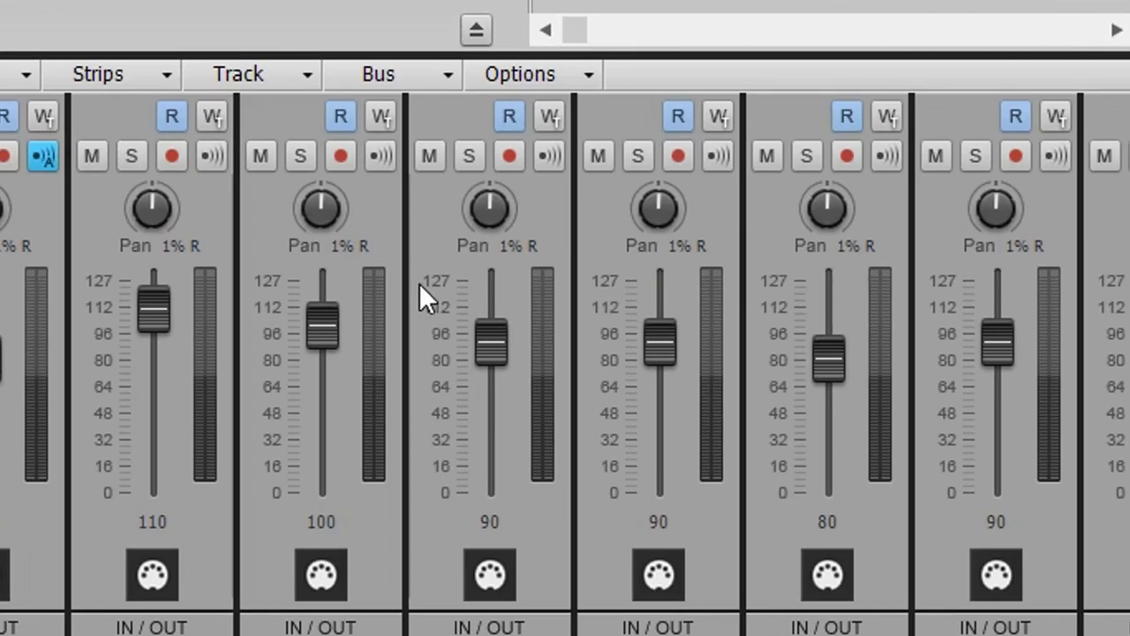
pyautogui.moveTo(790, 300)
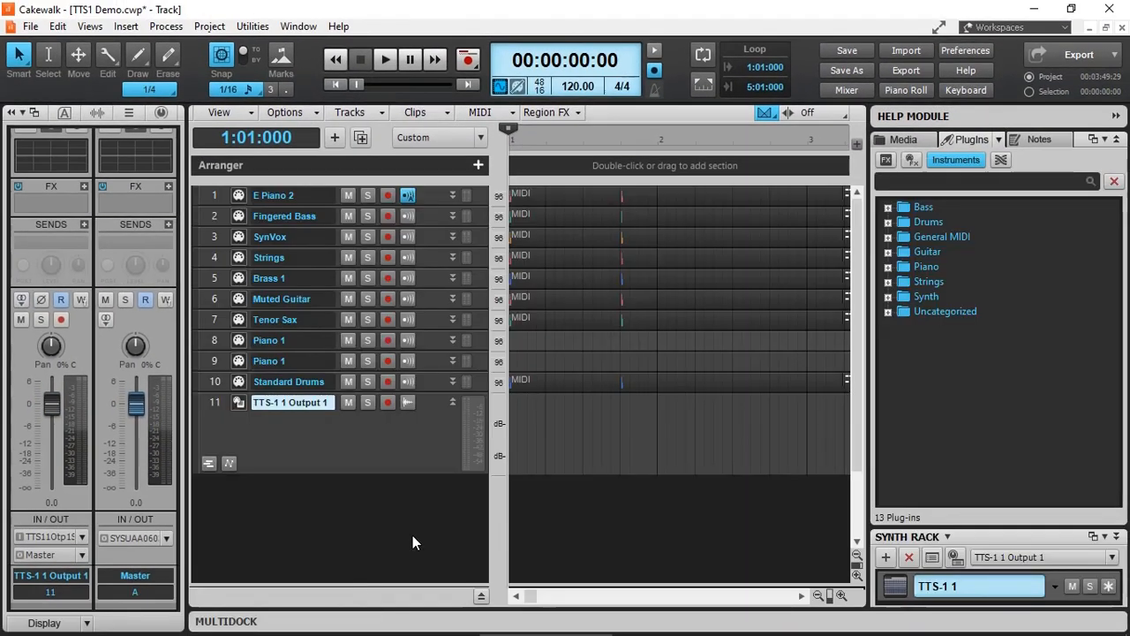
pyautogui.moveTo(420, 246)
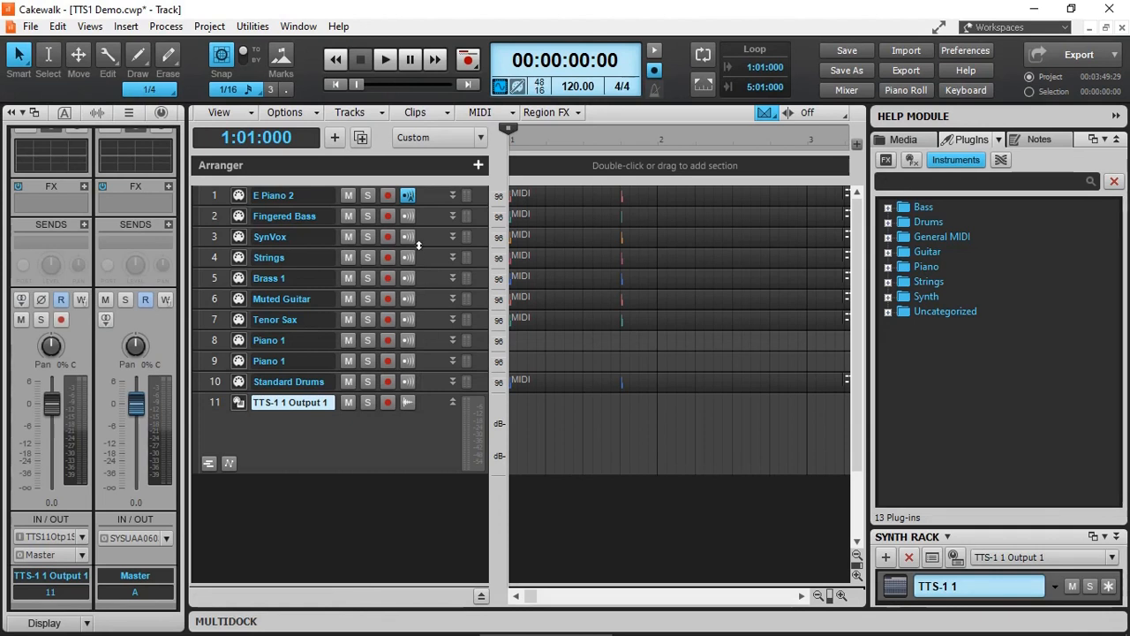
pyautogui.moveTo(435, 322)
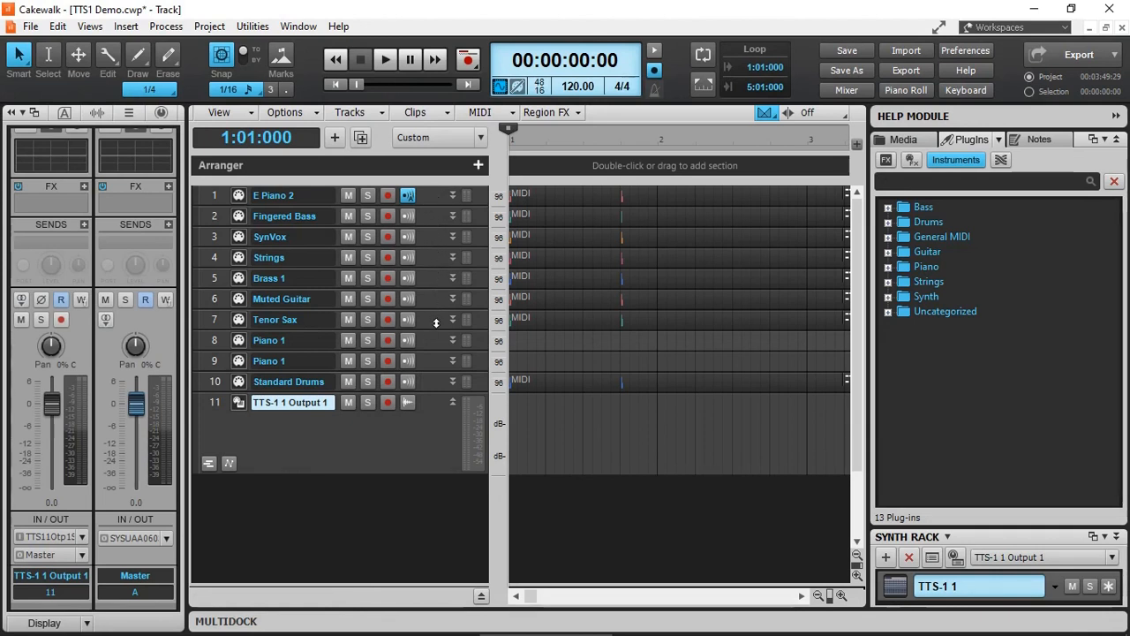
pyautogui.moveTo(433, 428)
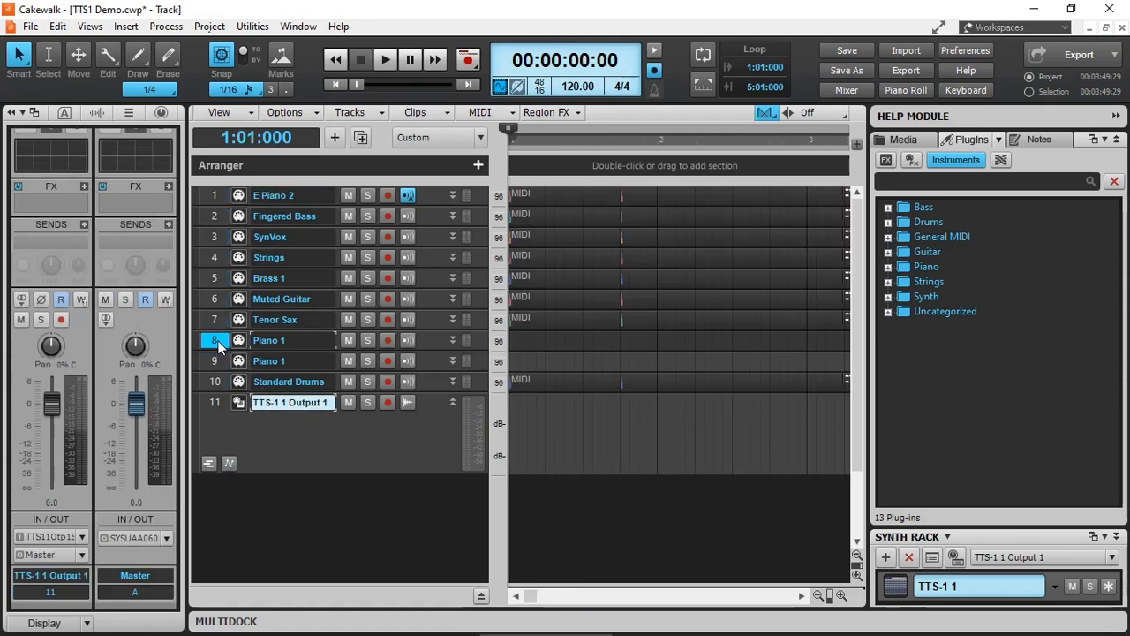
# Step: Bring up the track number menu on the two Piano 1 tracks to delete them
pyautogui.rightClick(213, 360)
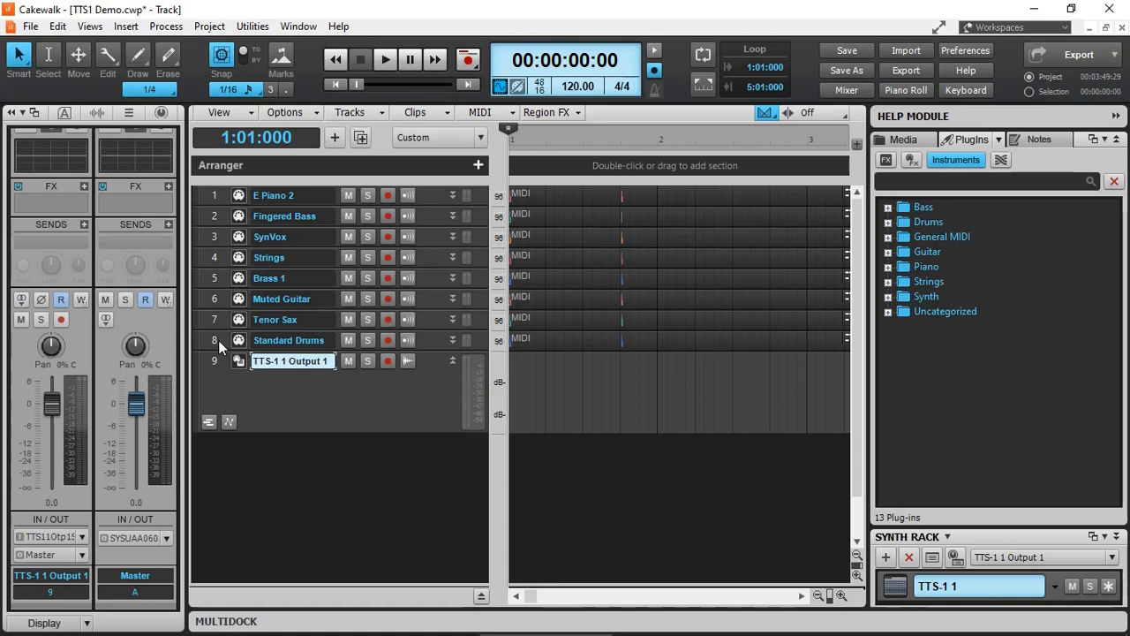
pyautogui.moveTo(335, 137)
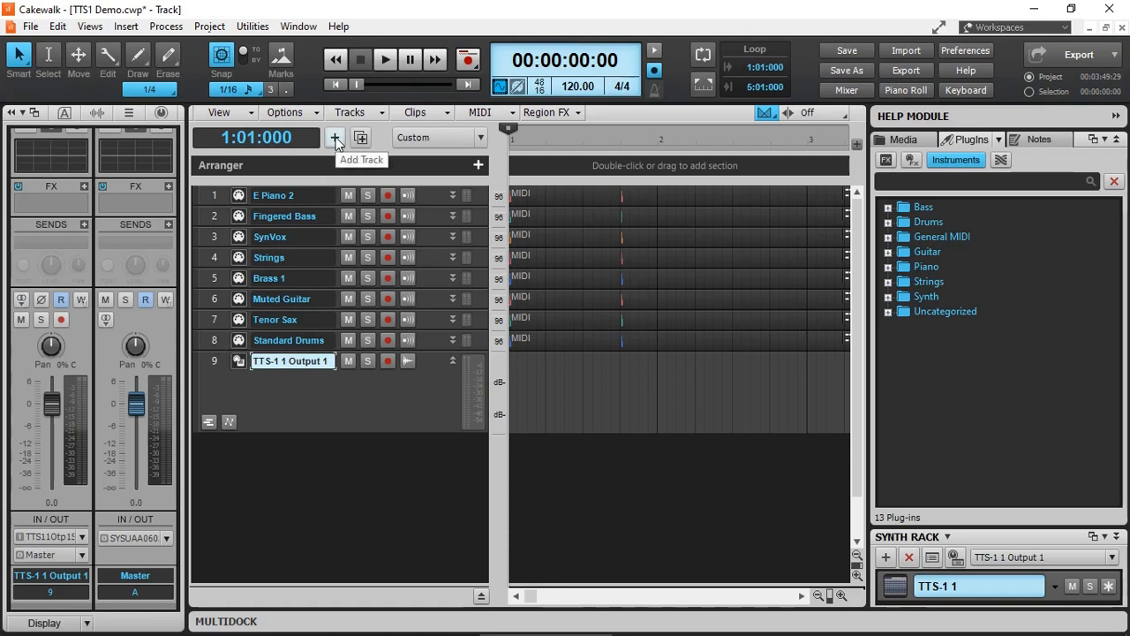
# Step: Create eight audio tracks with Input set to None
pyautogui.click(334, 137)
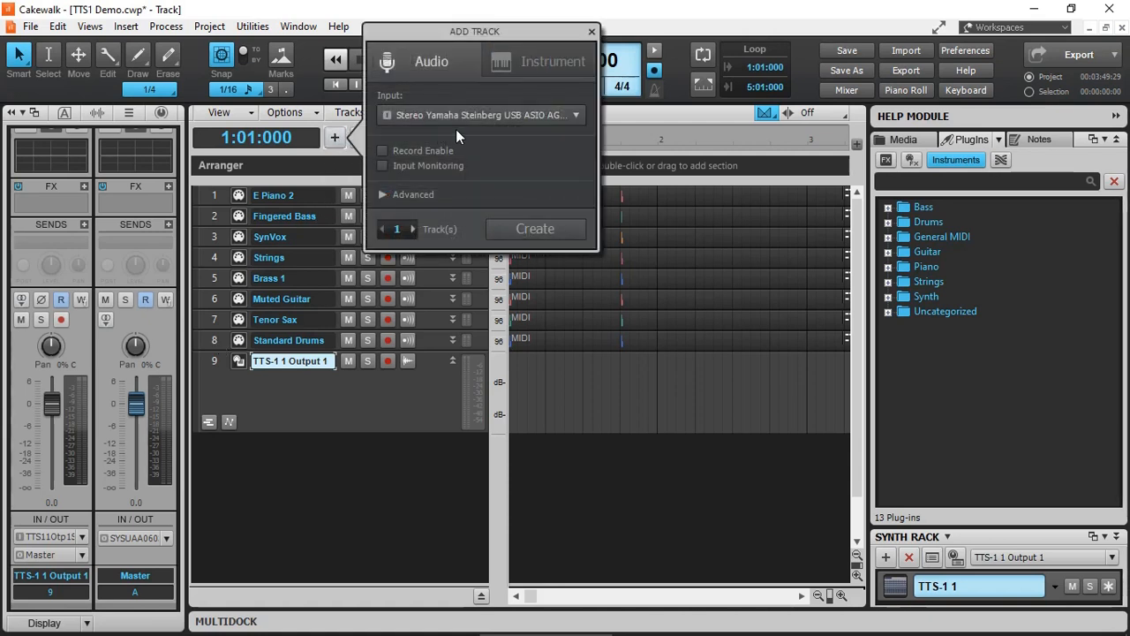
pyautogui.click(481, 114)
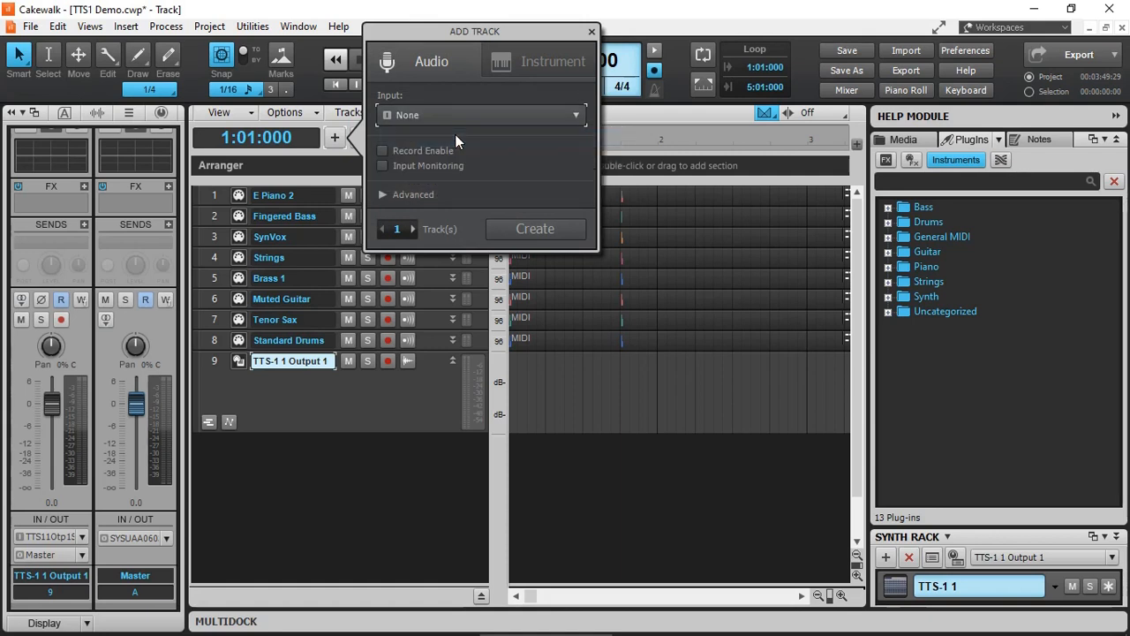
pyautogui.click(413, 224)
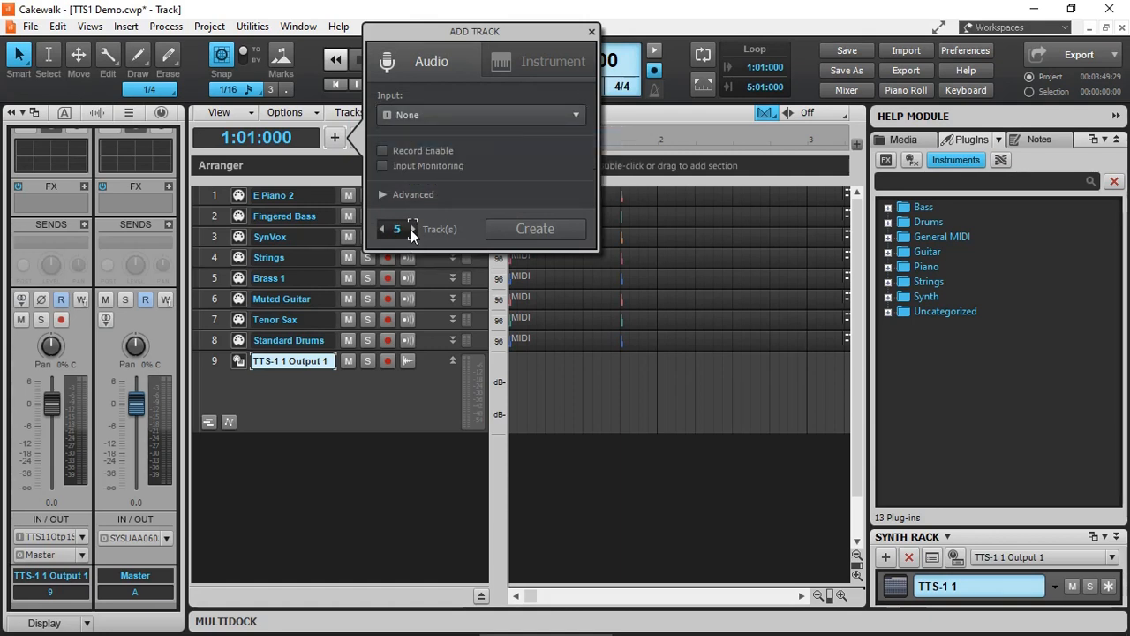
pyautogui.click(413, 225)
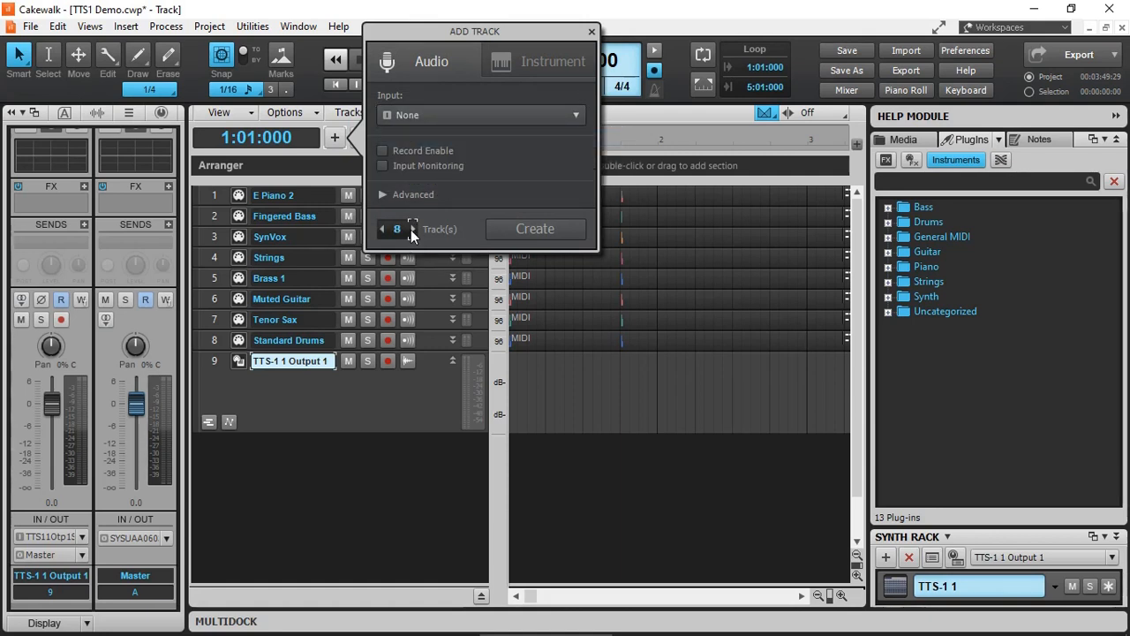
pyautogui.moveTo(518, 138)
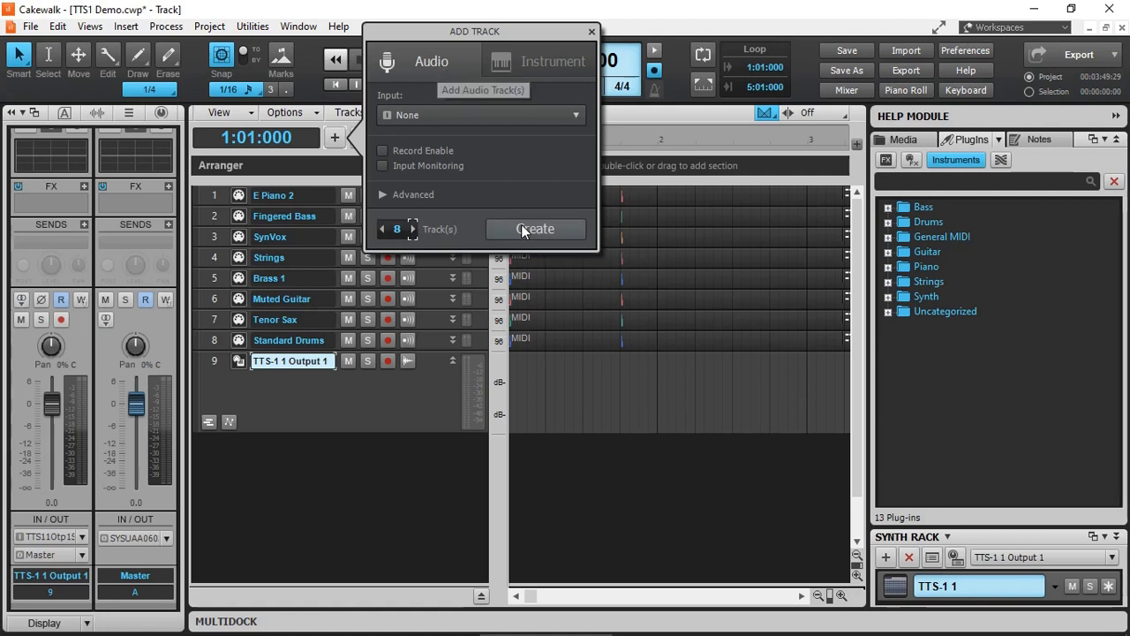
pyautogui.click(536, 229)
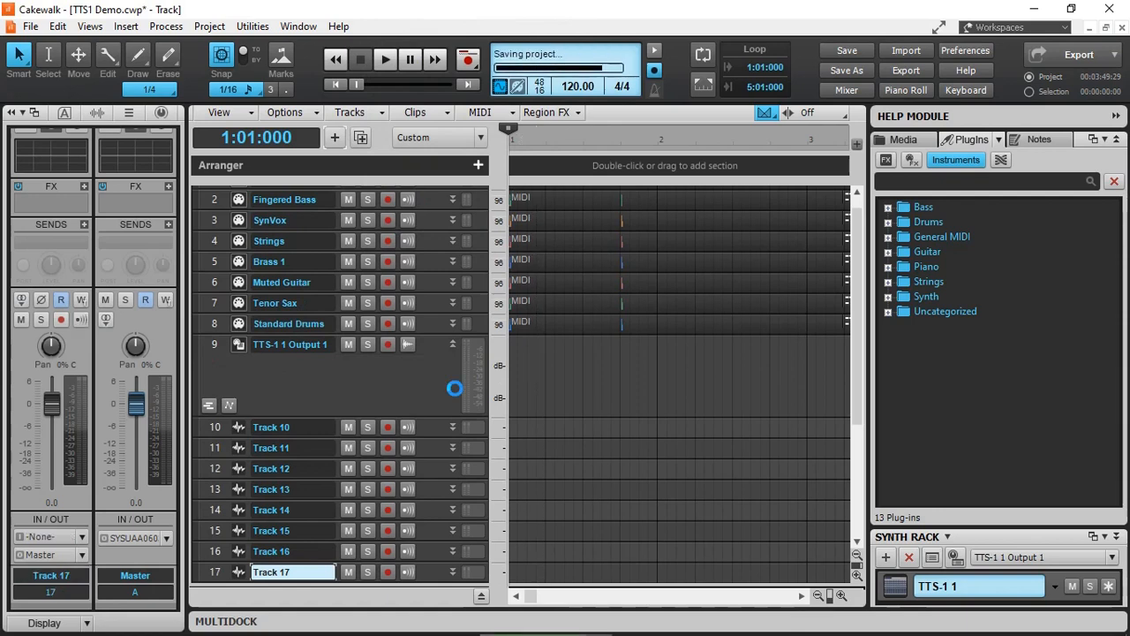
# Step: Rename Track 10 to 'Drums' and Track 11 to 'Bass'
pyautogui.click(291, 426)
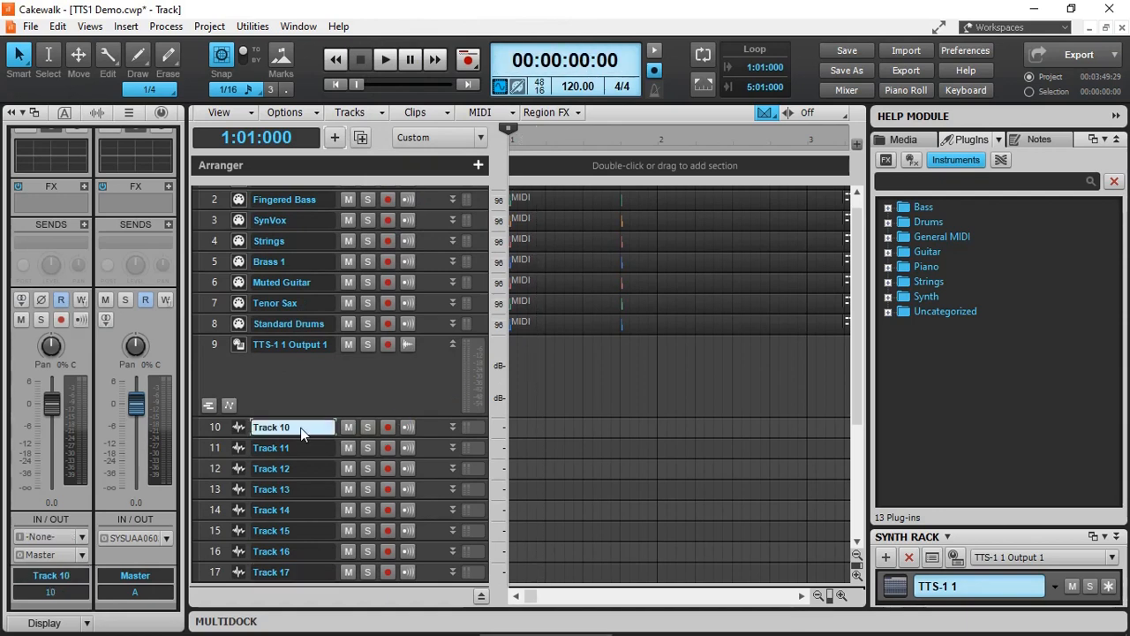
pyautogui.write('Drums')
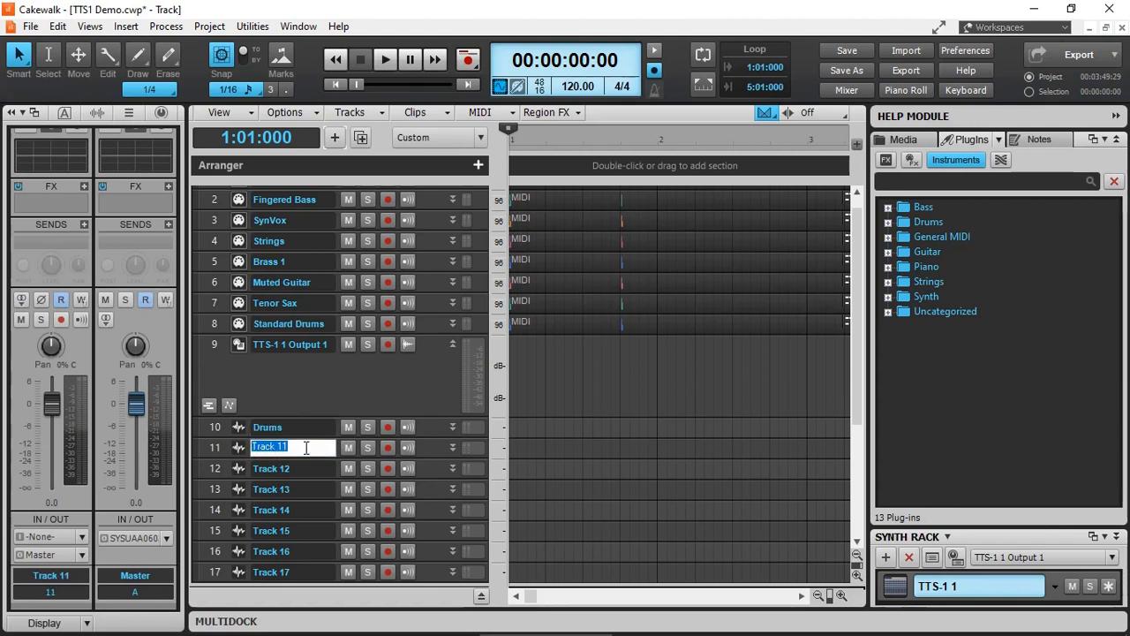
pyautogui.write('Bass')
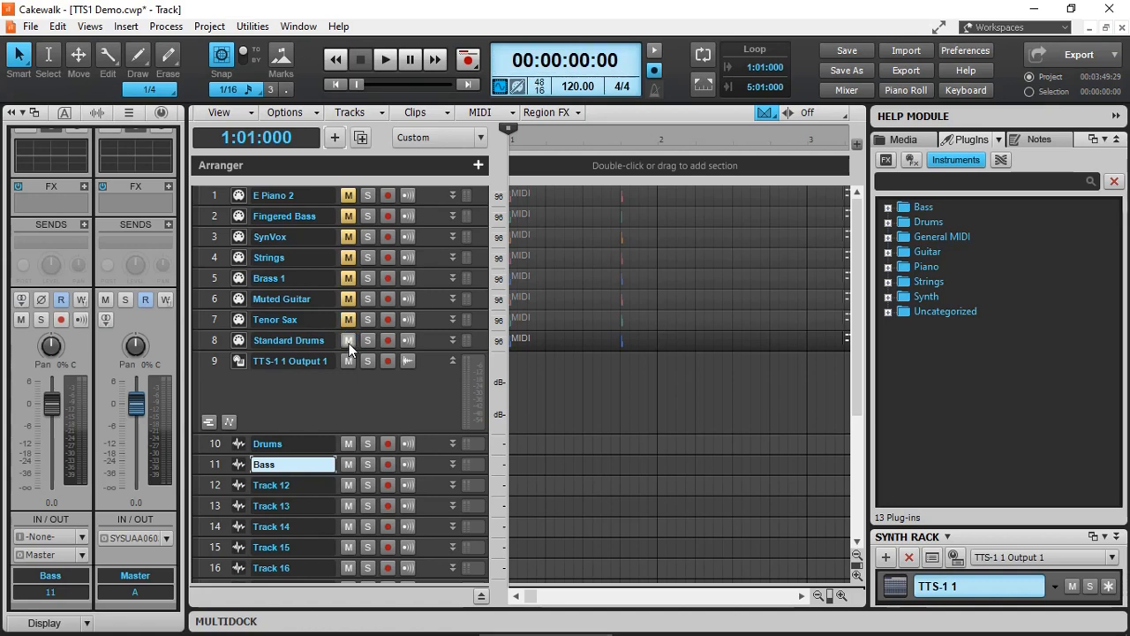
pyautogui.moveTo(347, 340)
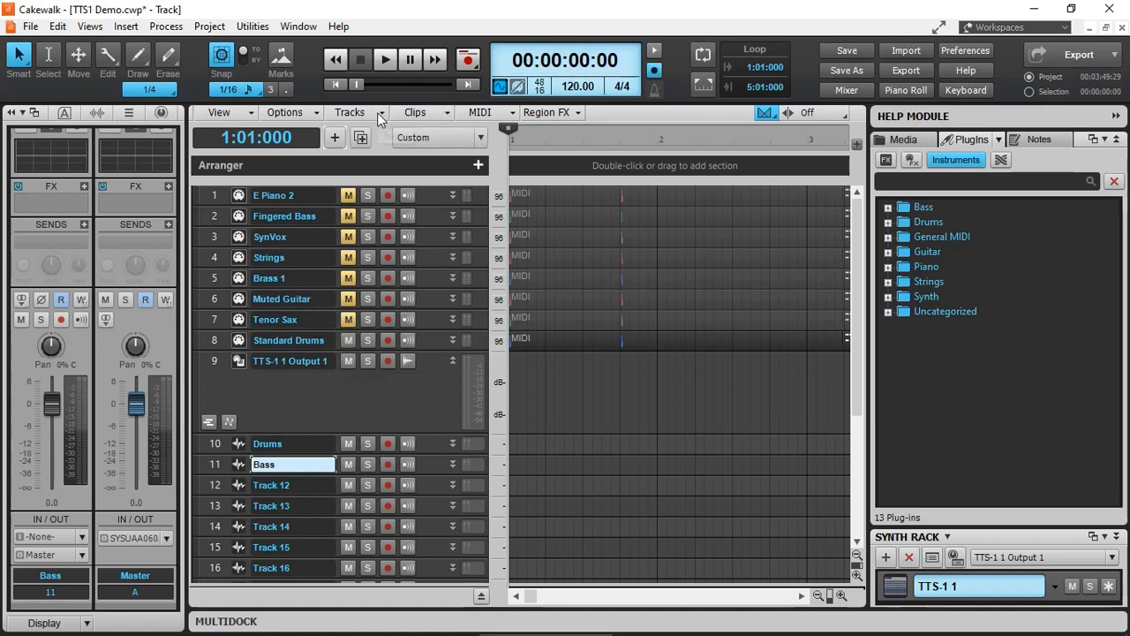
# Step: Set up Bounce to Track(s) with Drums as destination and only TTS-1 1 Output 1 as source
pyautogui.click(349, 112)
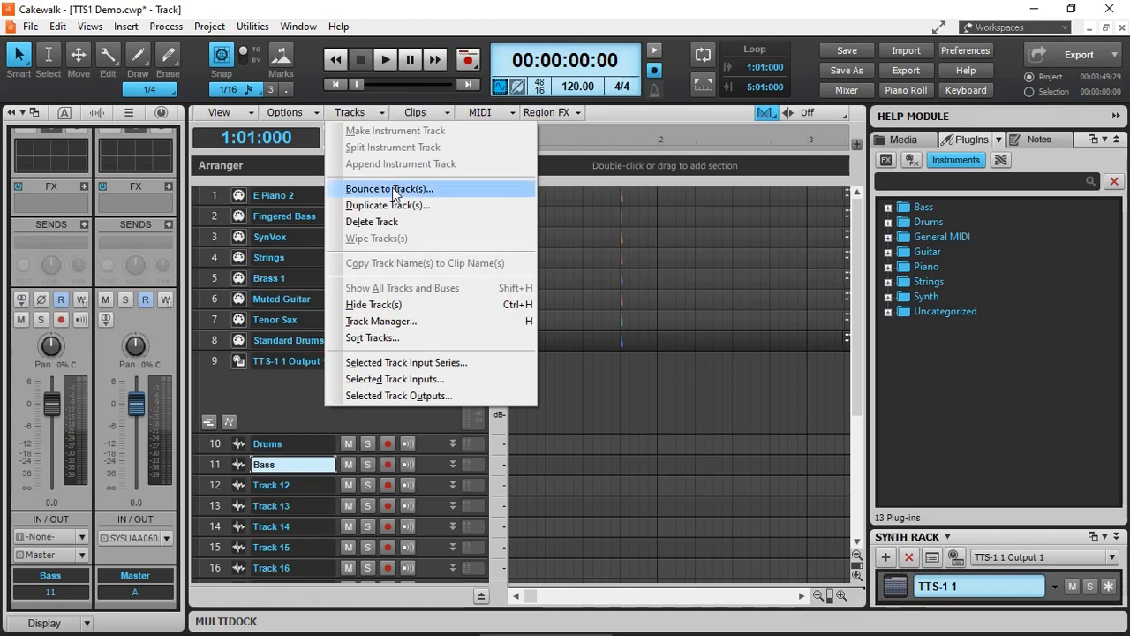
pyautogui.click(390, 188)
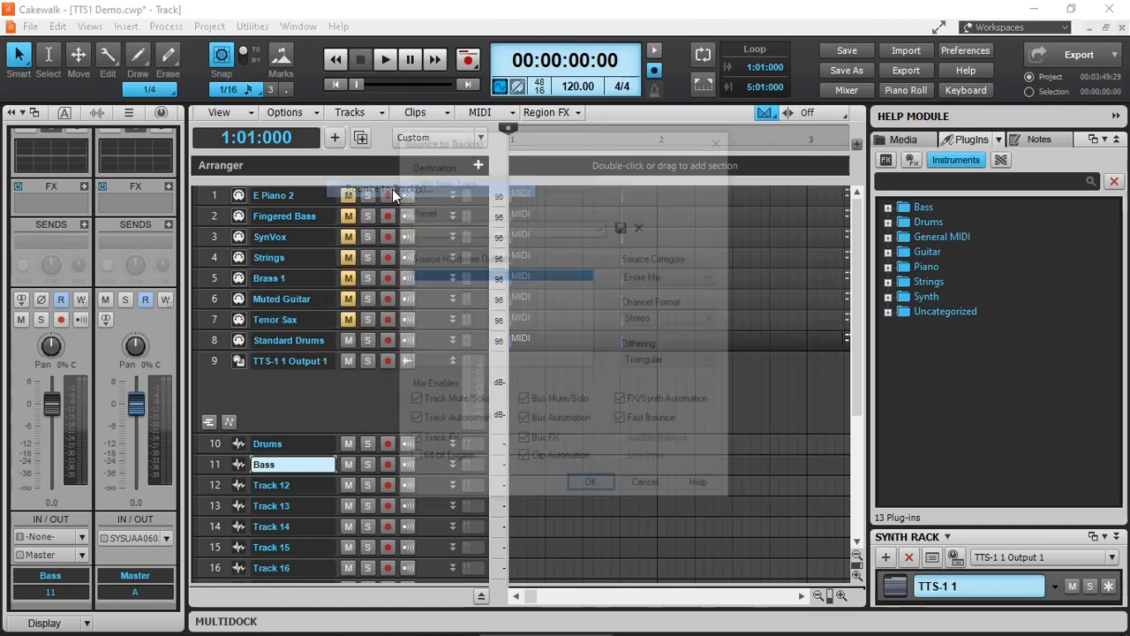
pyautogui.click(501, 180)
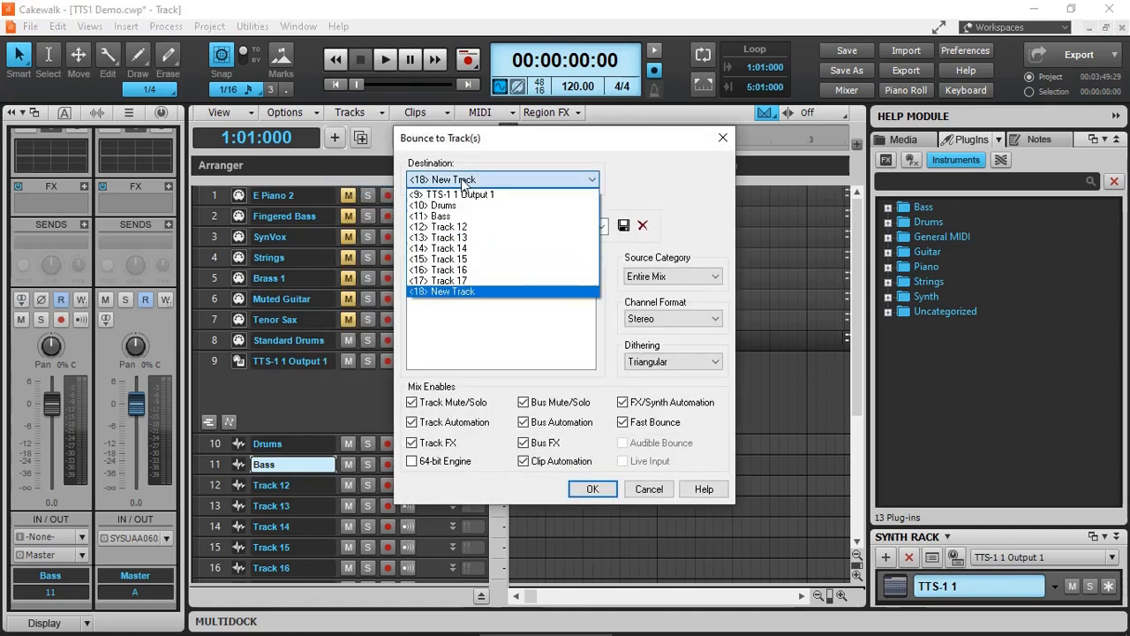
pyautogui.click(434, 205)
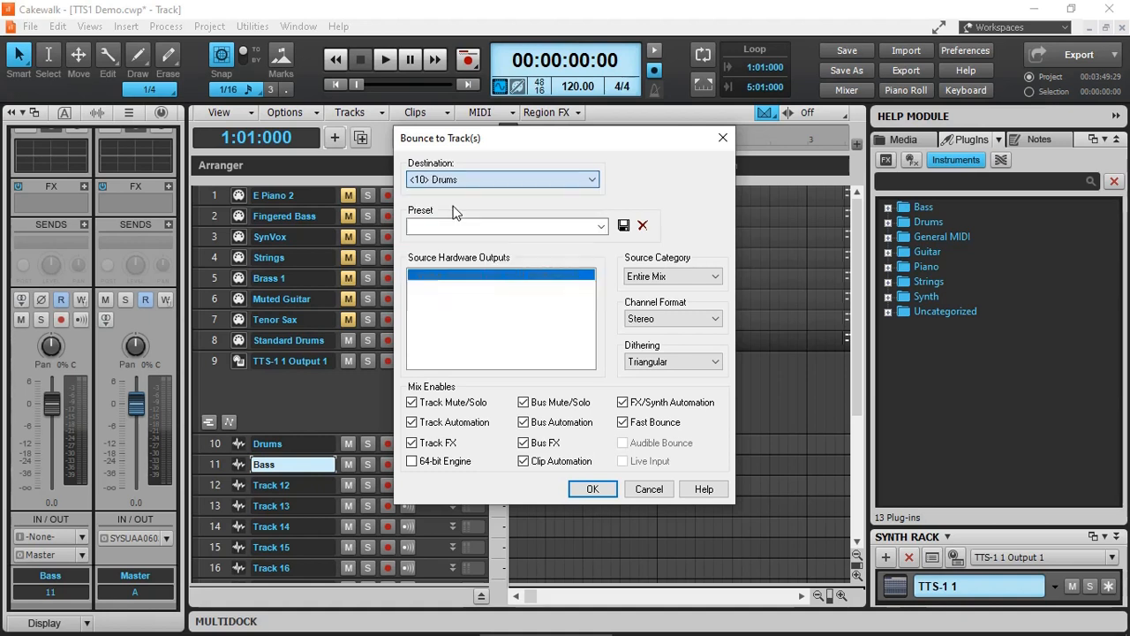
pyautogui.moveTo(472, 179)
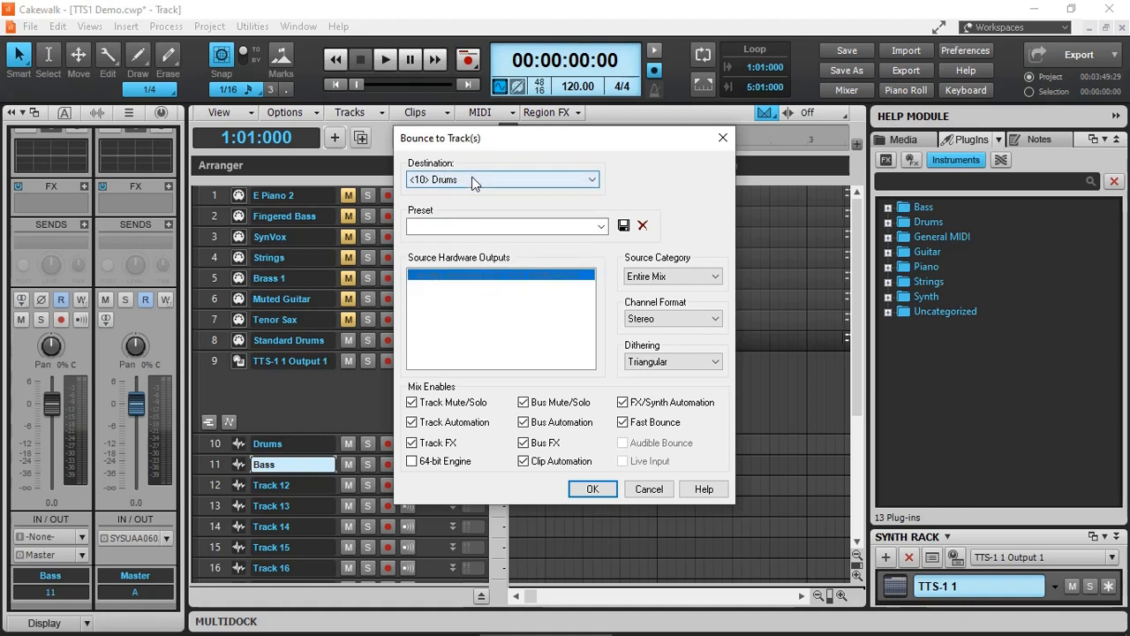
pyautogui.click(673, 276)
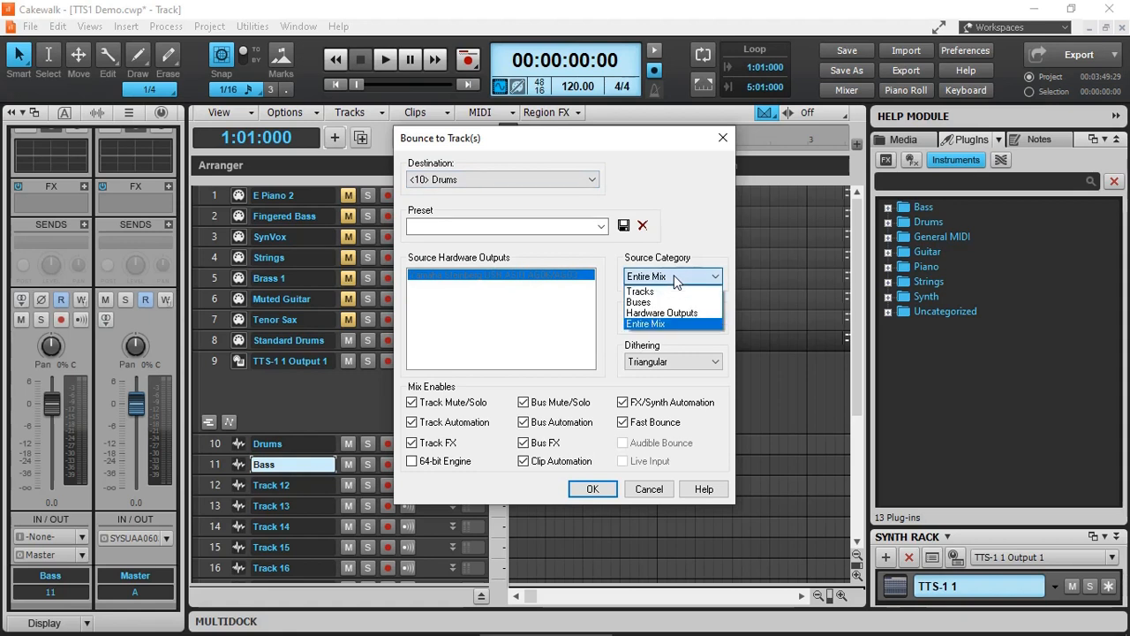
pyautogui.click(640, 291)
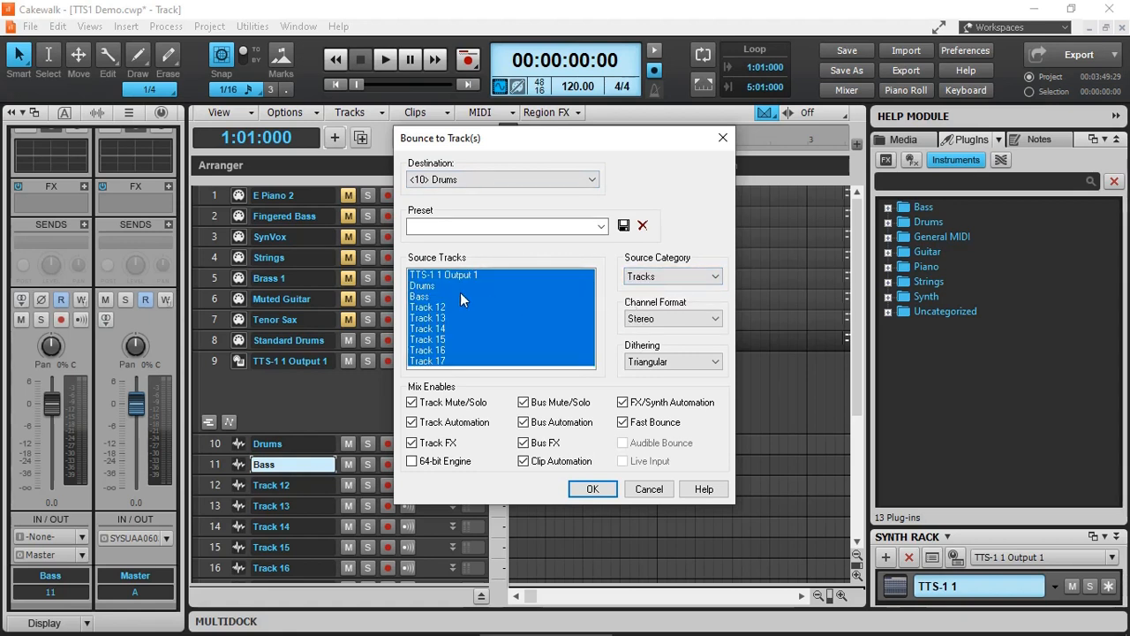
pyautogui.click(422, 286)
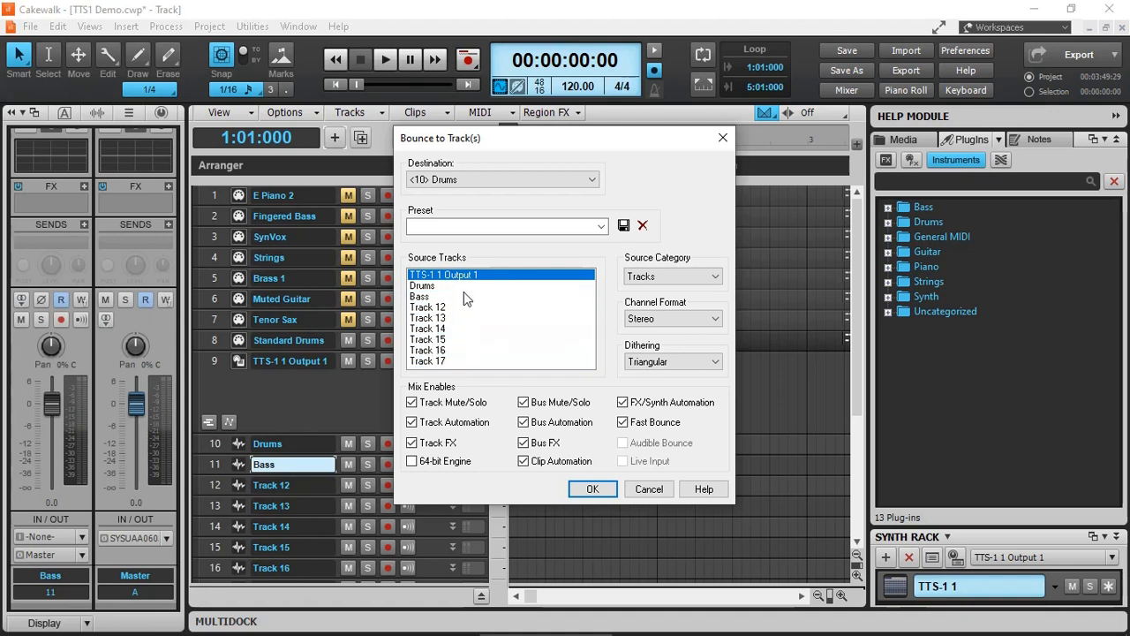
pyautogui.moveTo(481, 278)
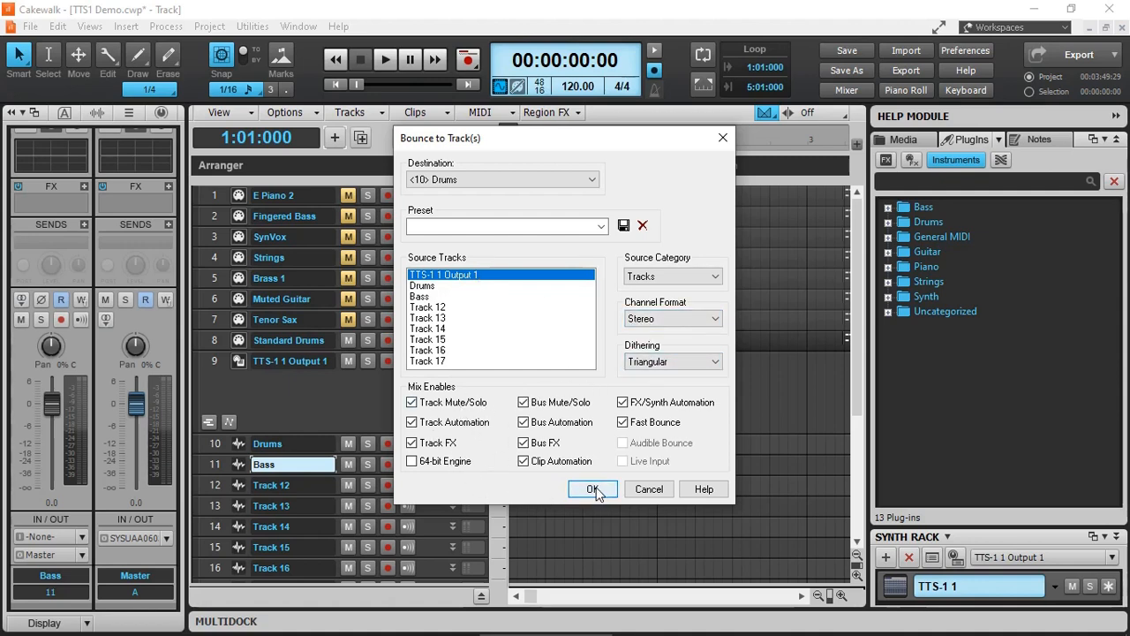
# Step: Bounce into Drums, play the waveform from bar 3, then mute the Drums track
pyautogui.click(592, 488)
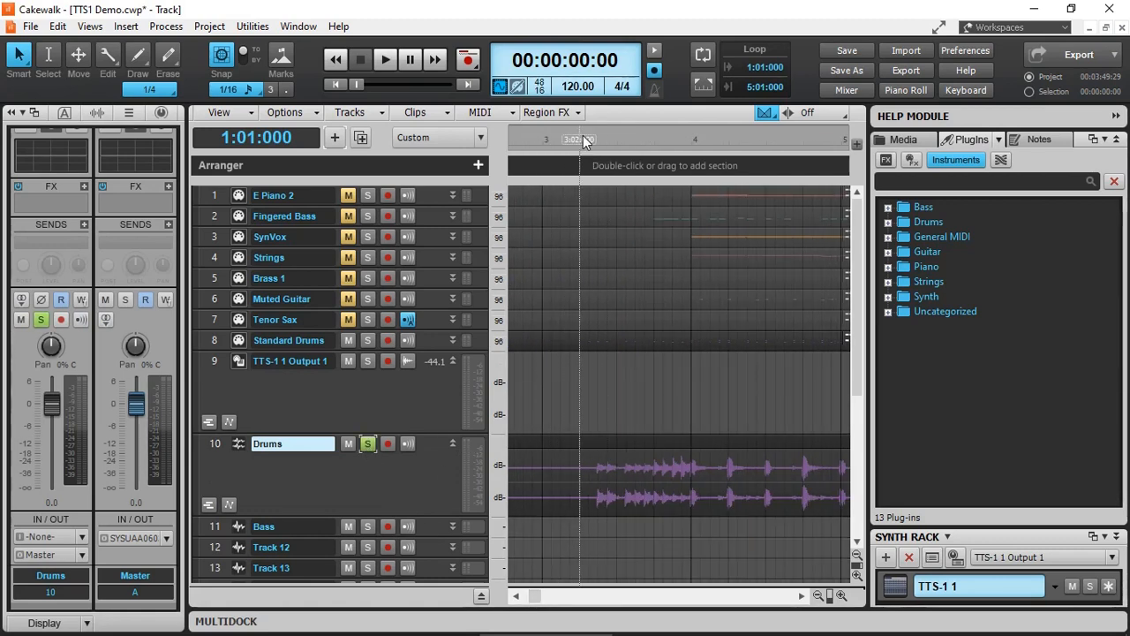
pyautogui.click(588, 138)
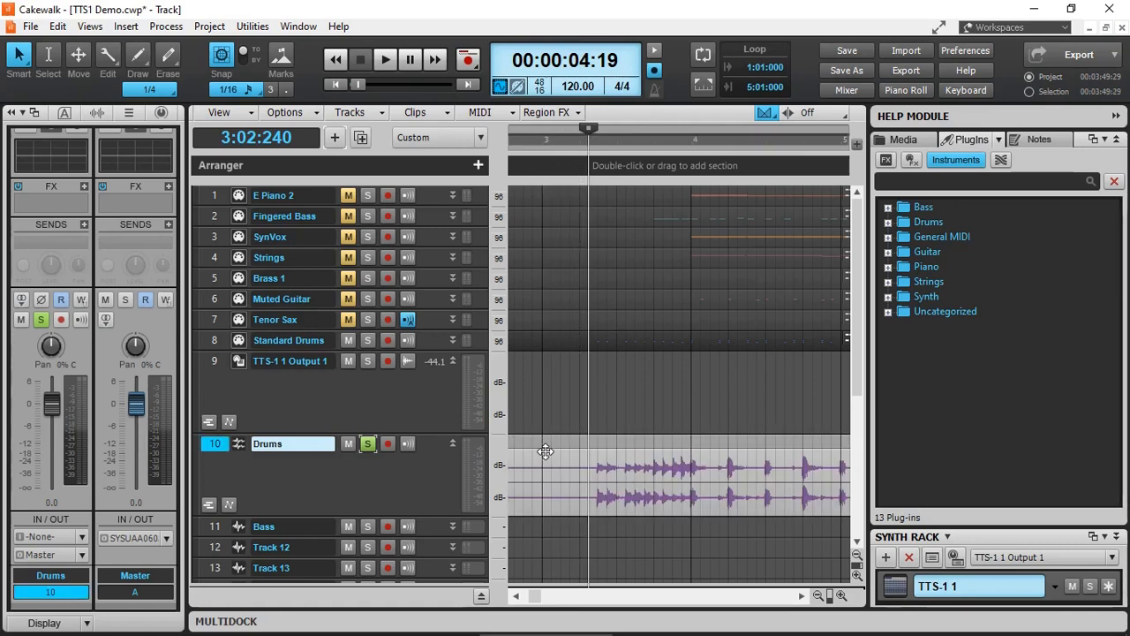
pyautogui.click(384, 59)
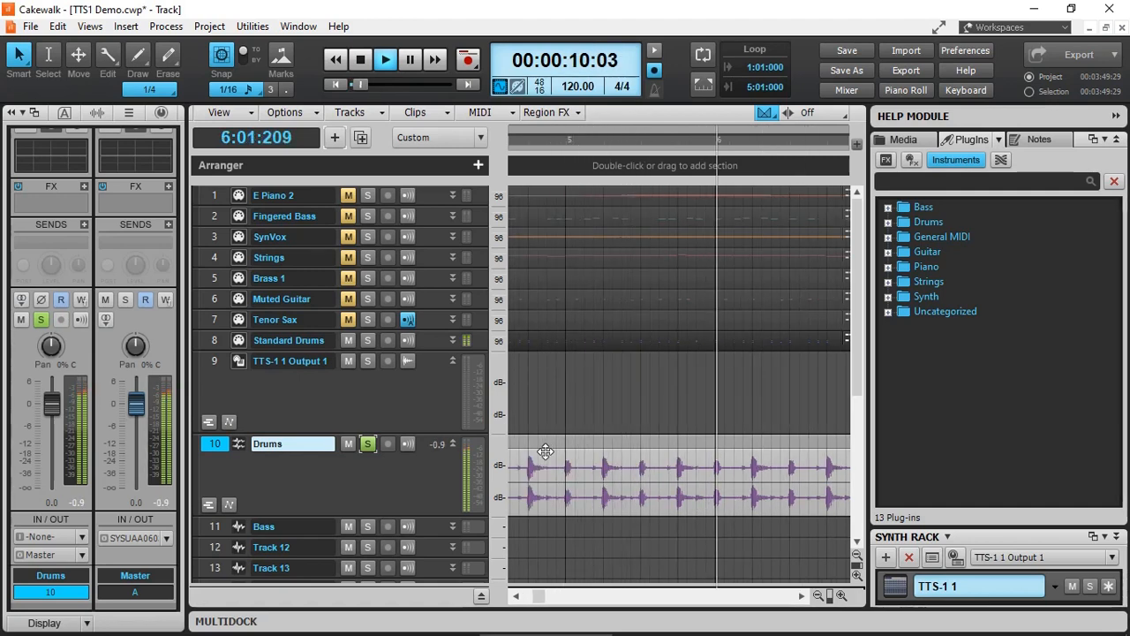
pyautogui.click(360, 59)
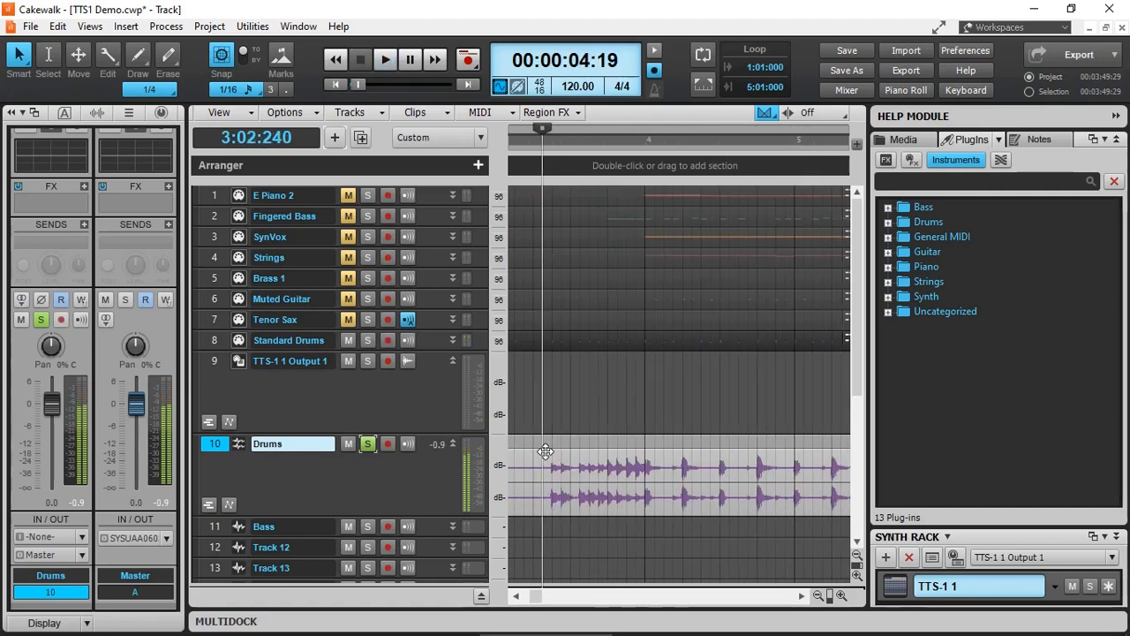
pyautogui.click(347, 443)
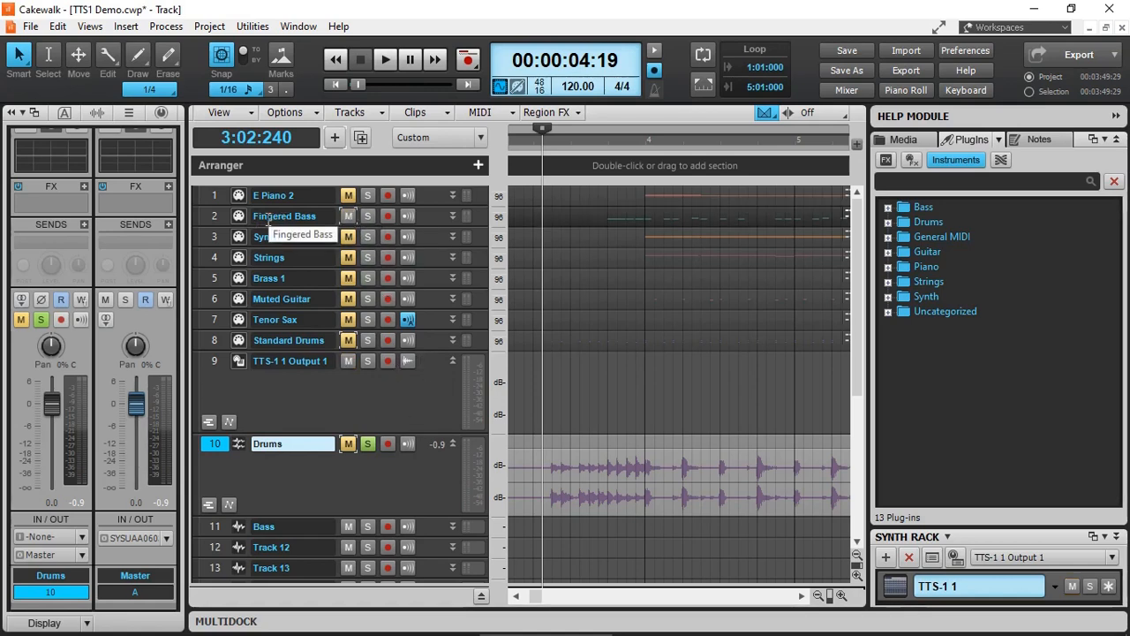
pyautogui.moveTo(353, 225)
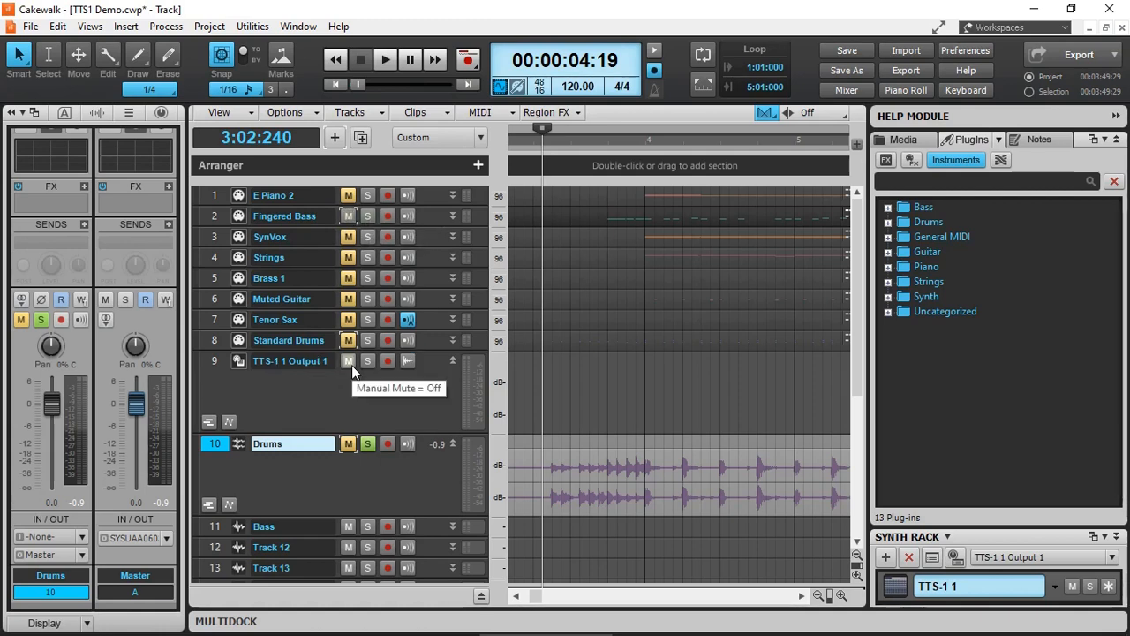
pyautogui.moveTo(477, 428)
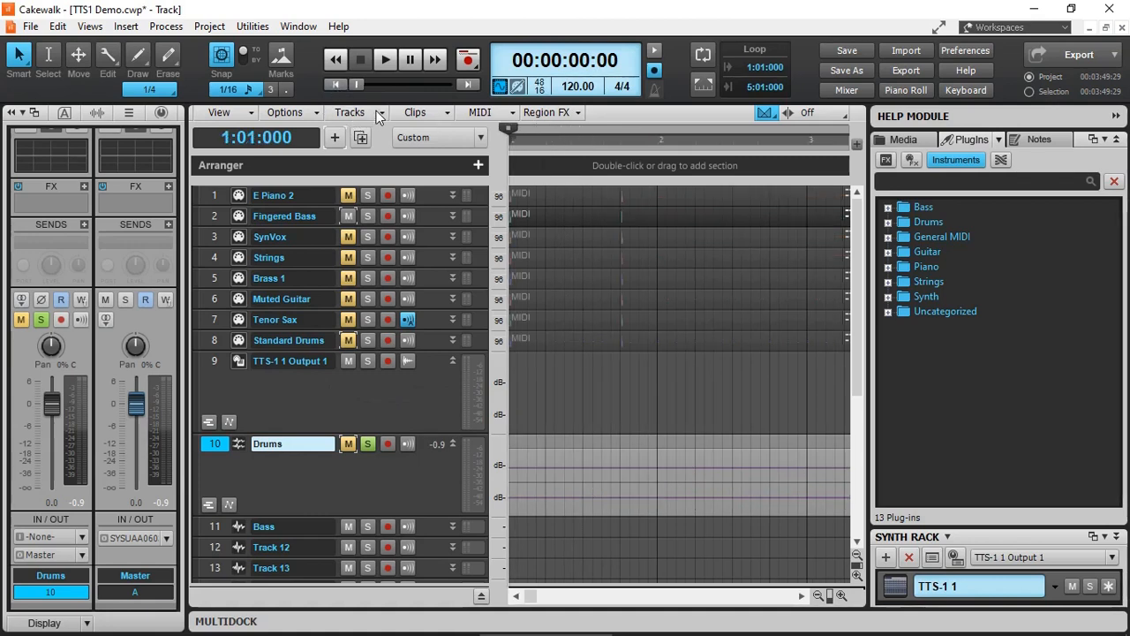
pyautogui.click(350, 112)
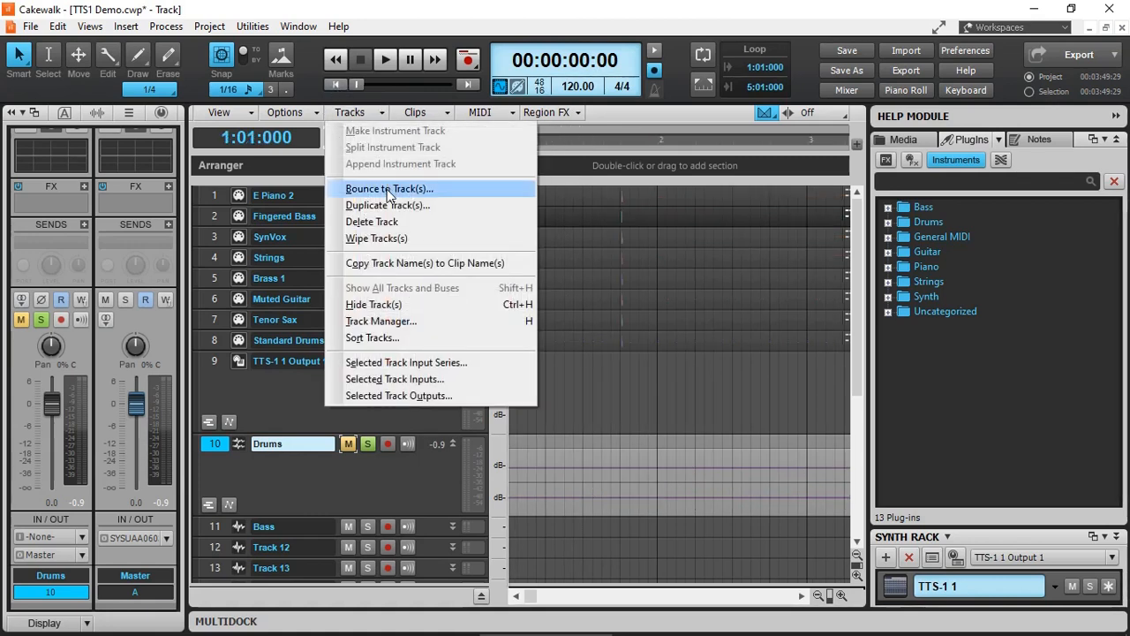
pyautogui.click(389, 188)
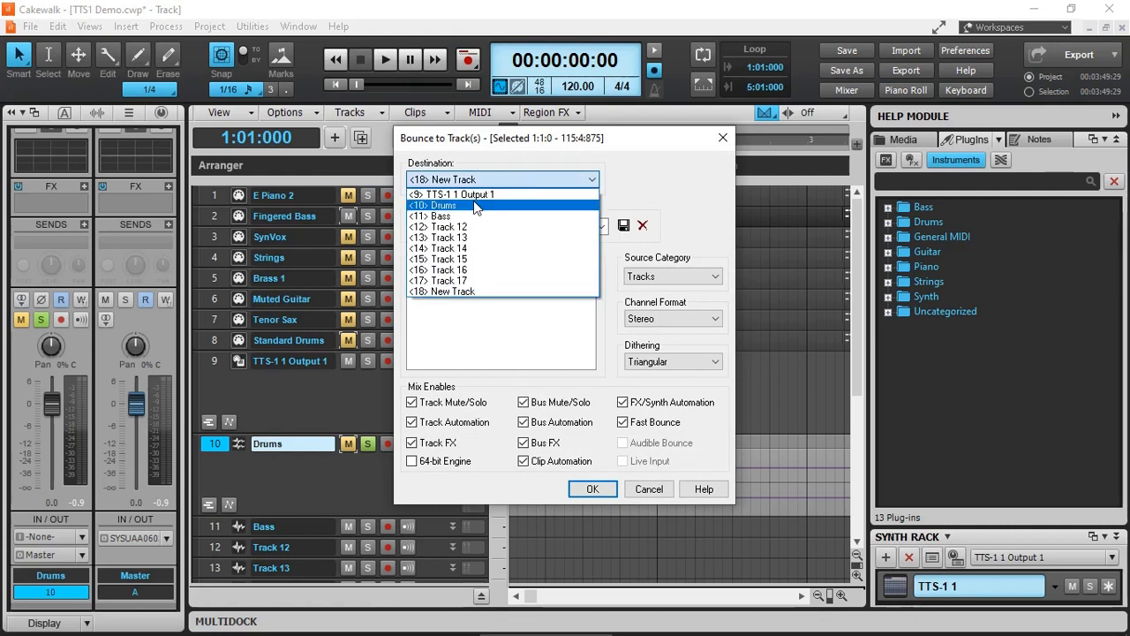
pyautogui.click(436, 215)
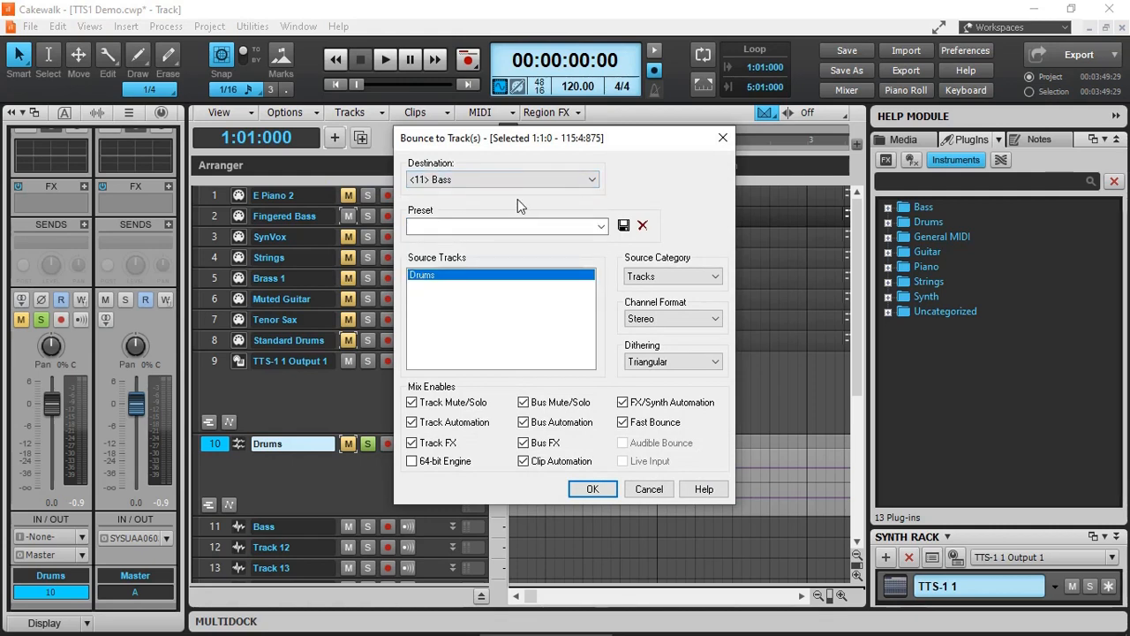
pyautogui.click(592, 488)
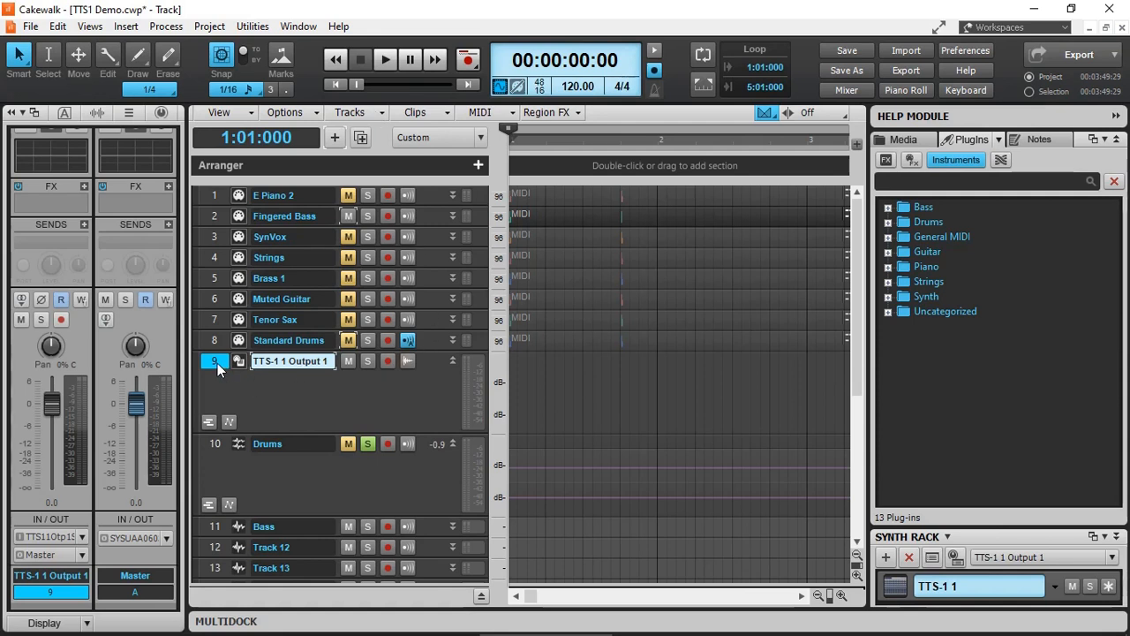
pyautogui.moveTo(220, 370)
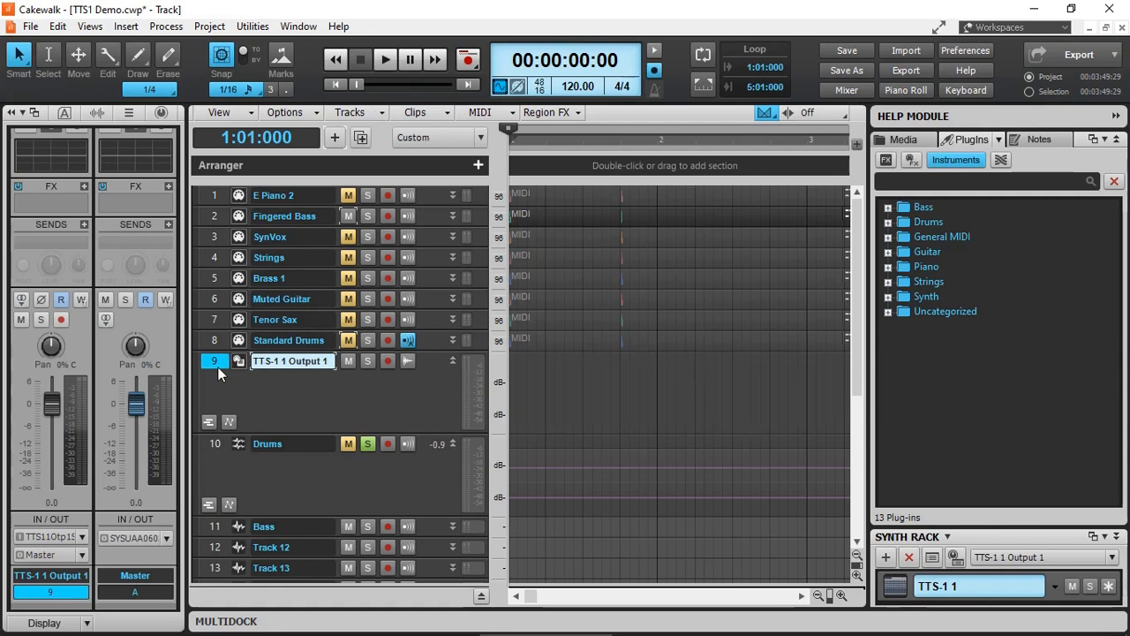
pyautogui.moveTo(374, 119)
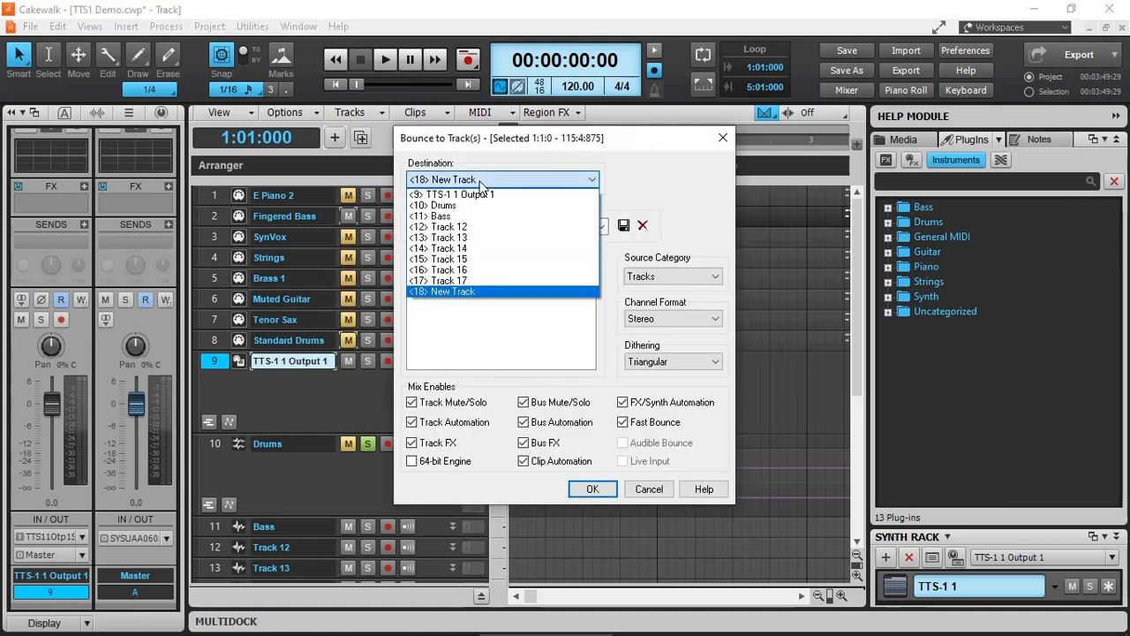
# Step: Choose <11> Bass as the bounce destination track
pyautogui.click(438, 215)
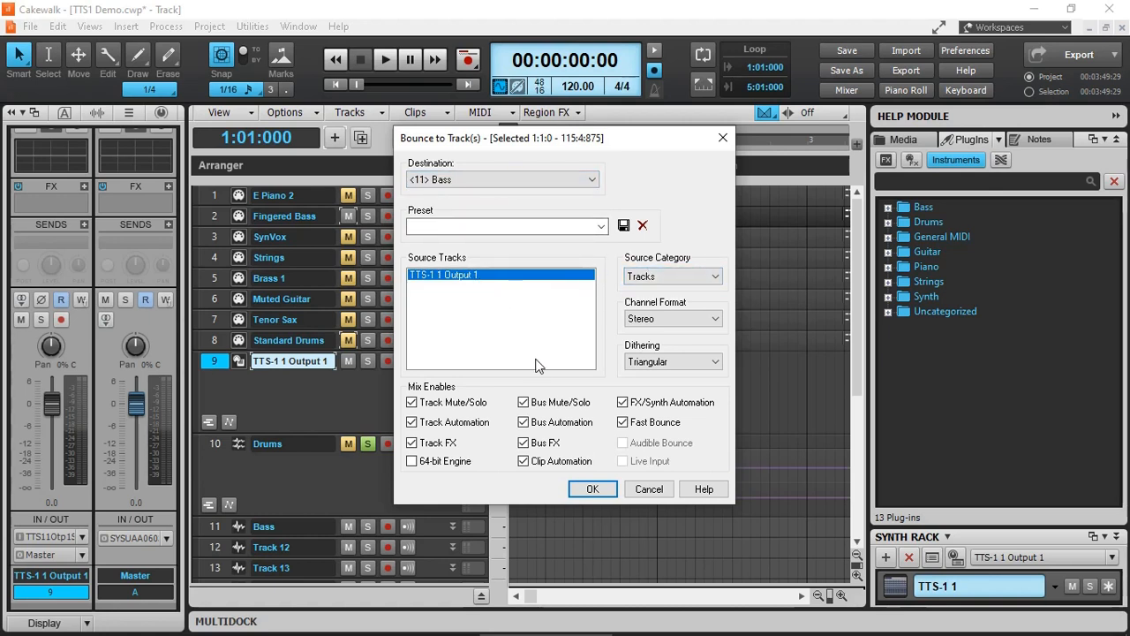
# Step: Confirm the bounce into the Bass audio track and start playback to hear it
pyautogui.click(593, 488)
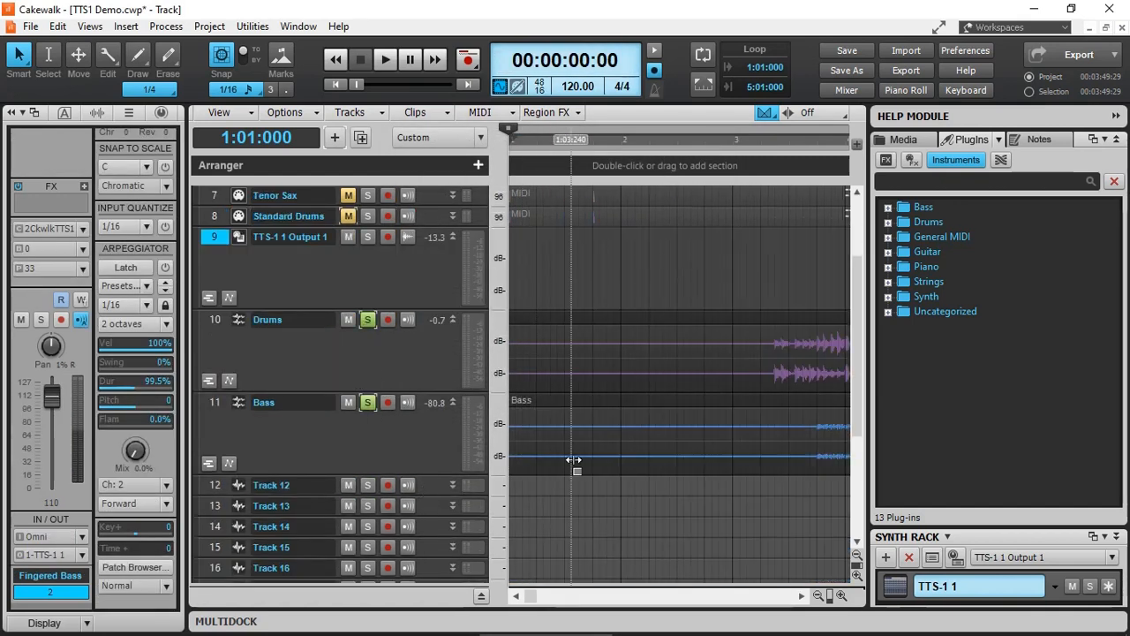
pyautogui.click(384, 59)
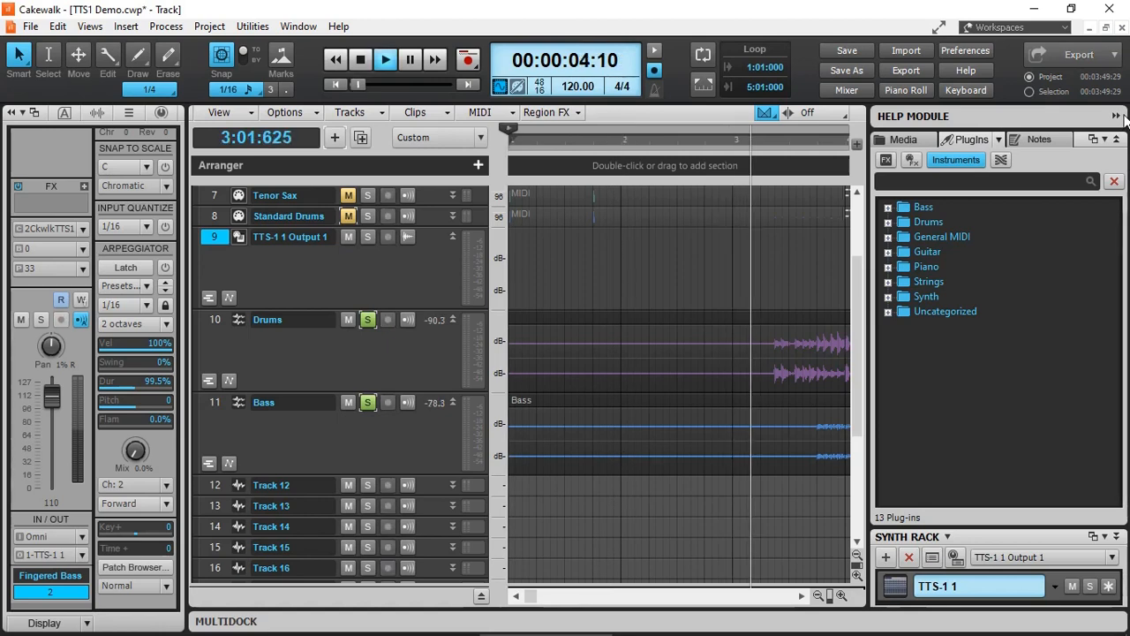